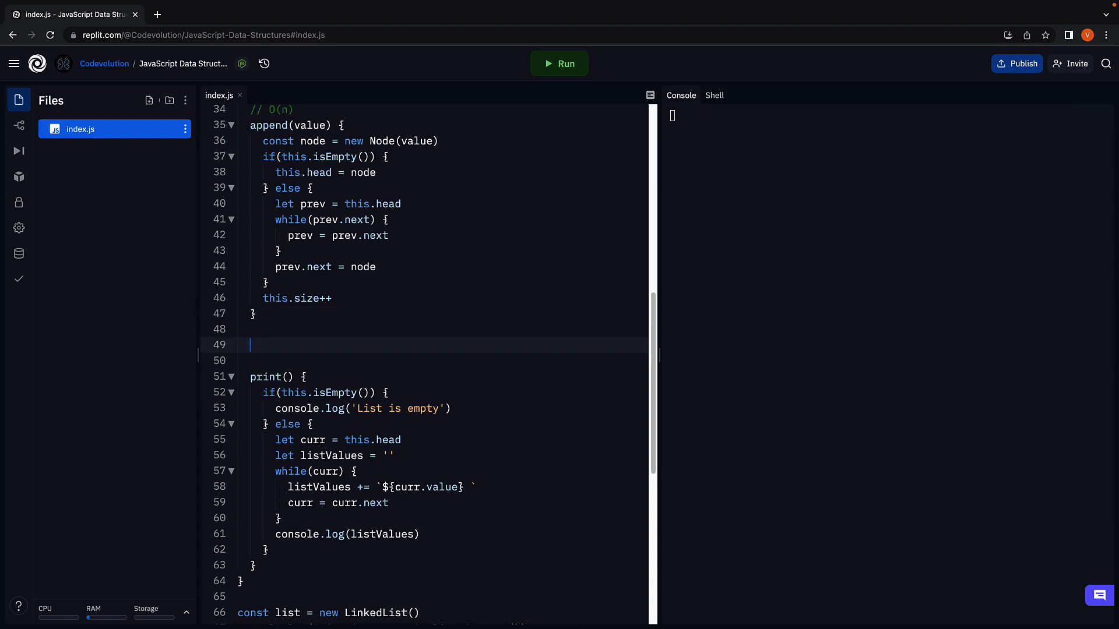
Declare the insert(value, index) method below append() in index.js.
text(inert() {)
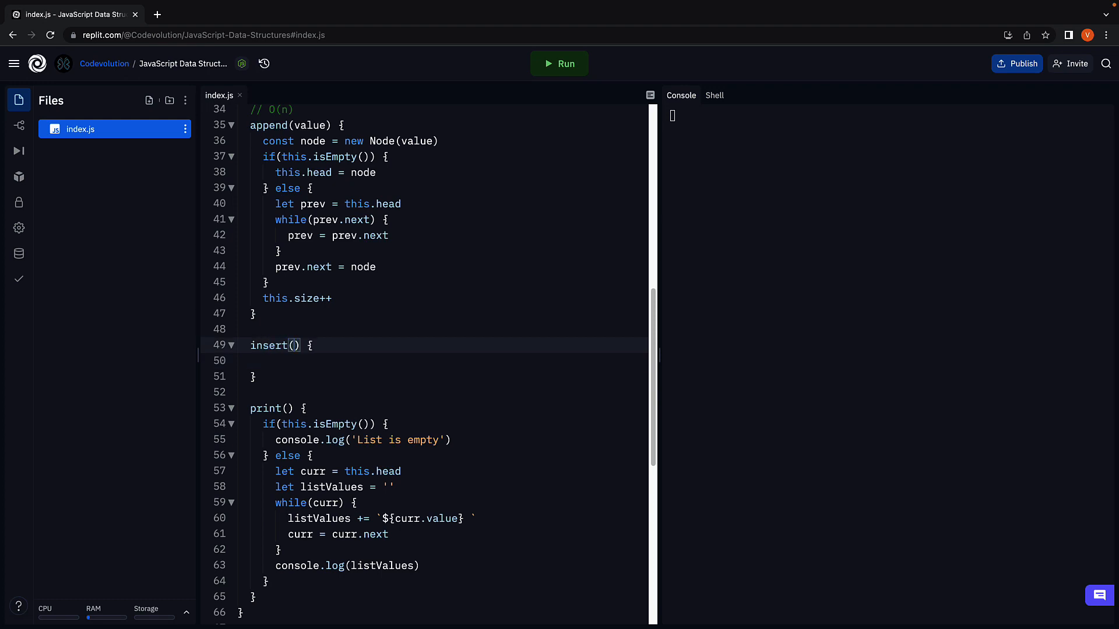
text(value,)
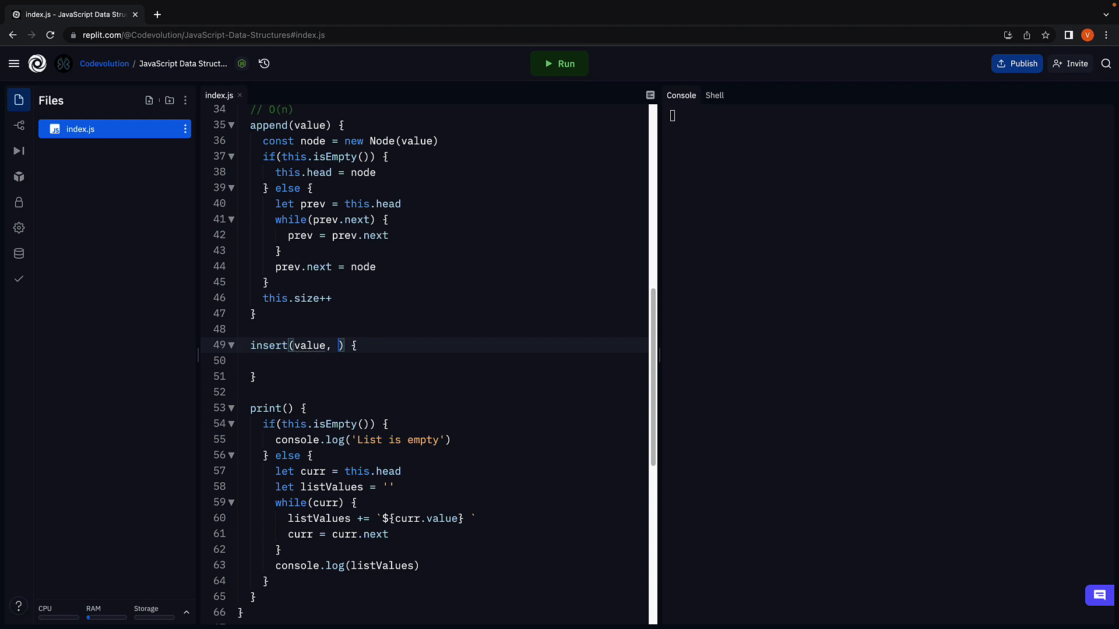
text(index)
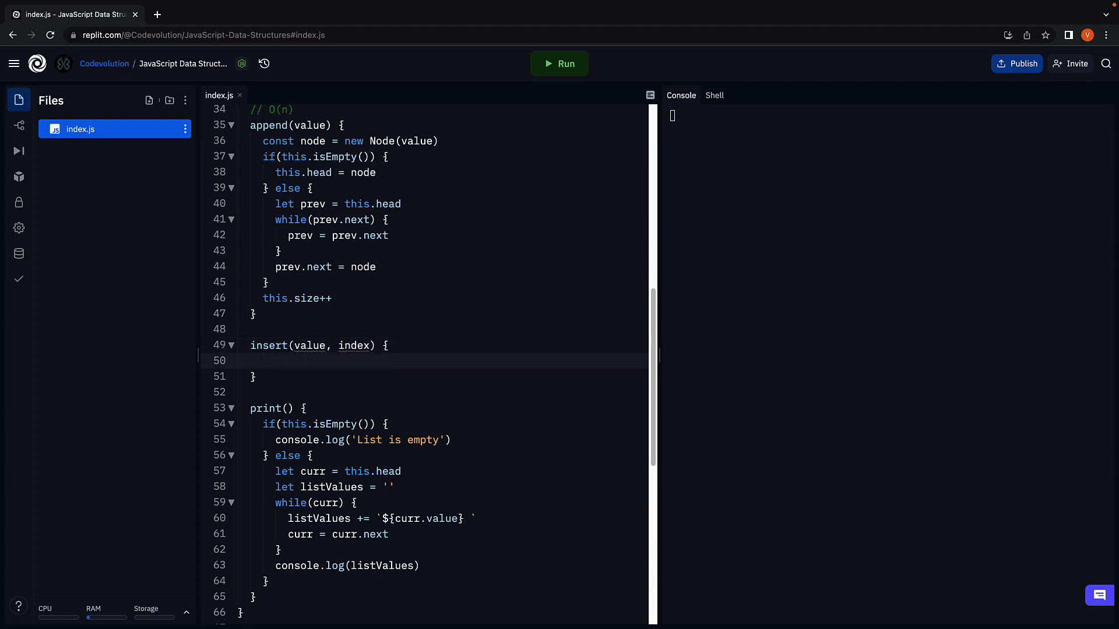
Add the guard: if(index < 0 || index > this.size) { return }.
click(265, 360)
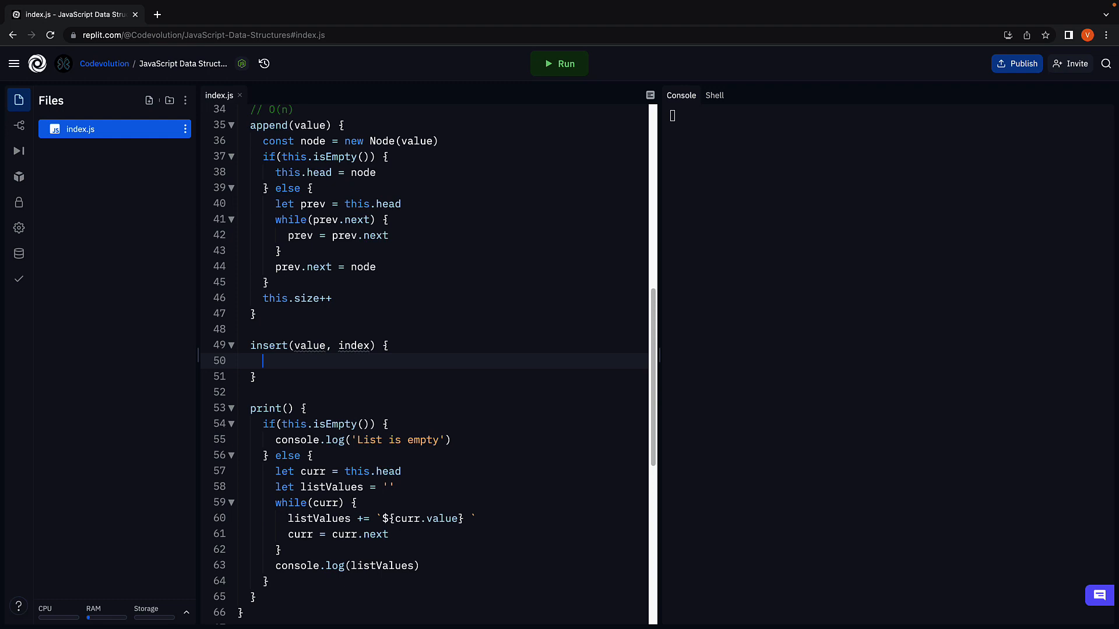
text(if(index < 0))
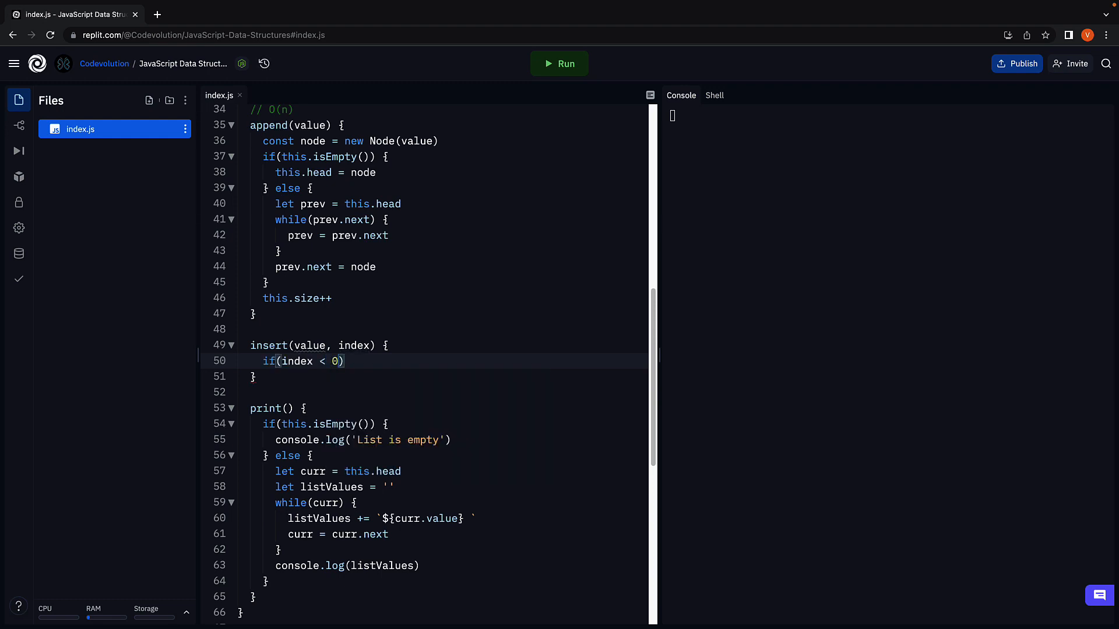
text(||)
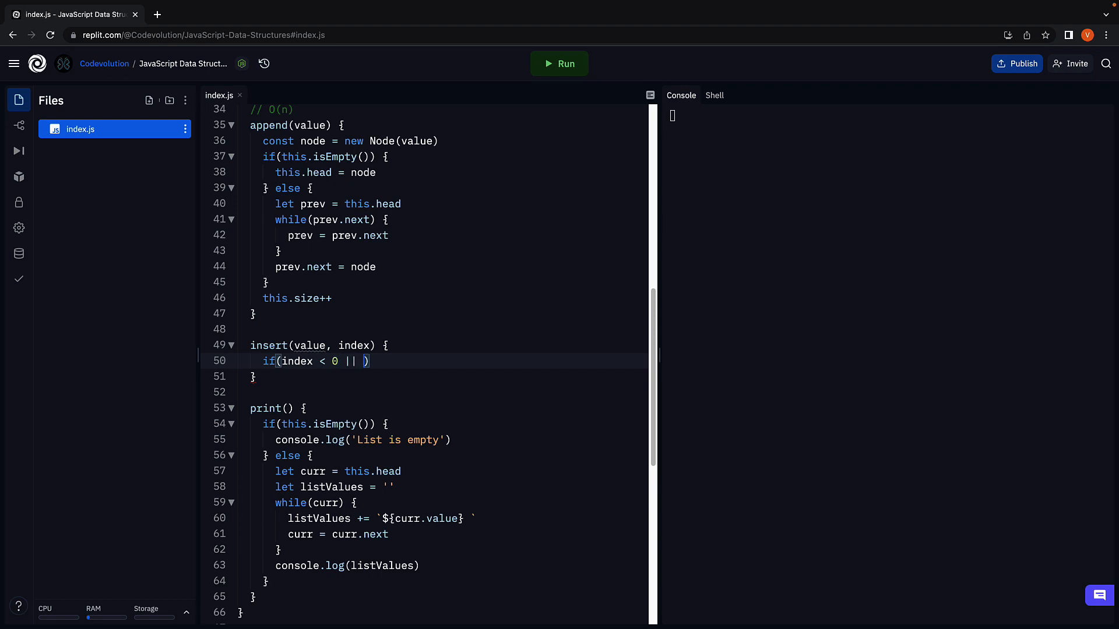
text(index >)
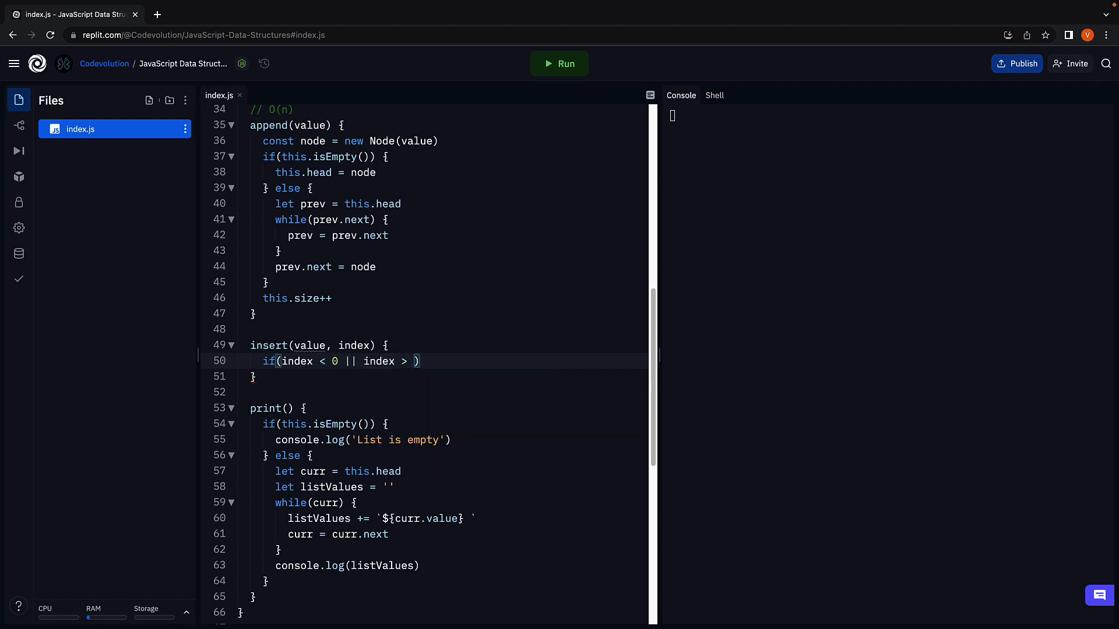
text(this.size)
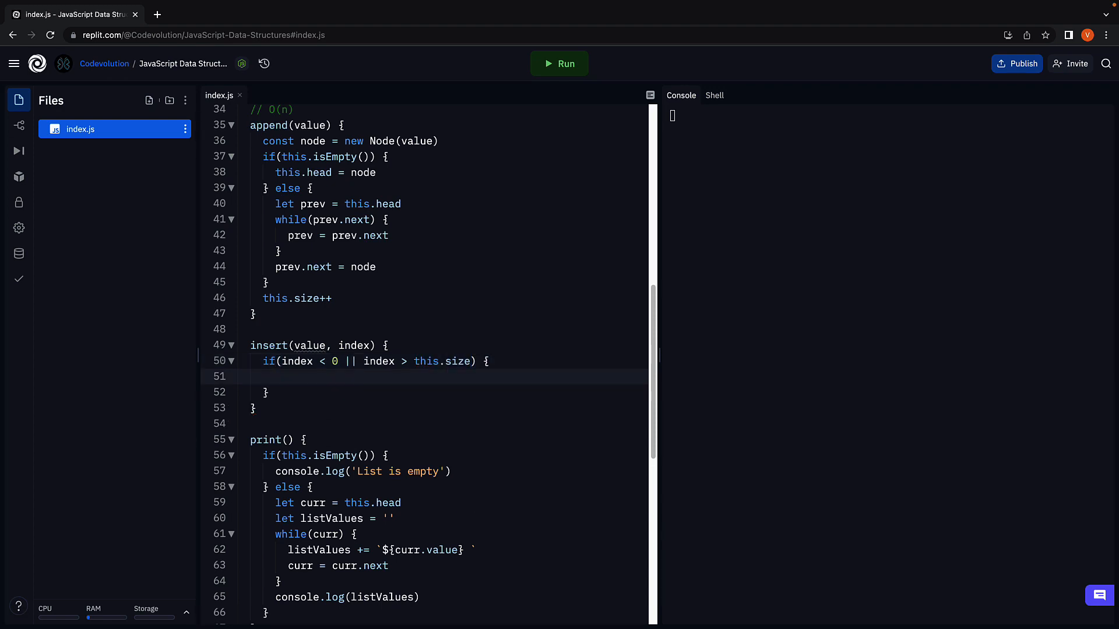
text(return)
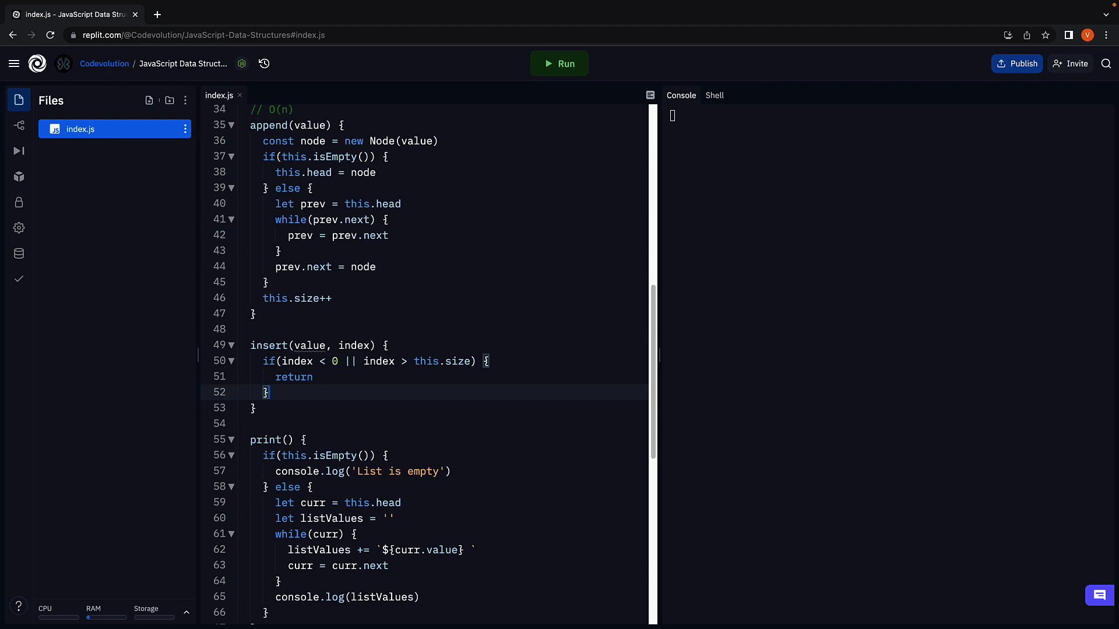
key(enter)
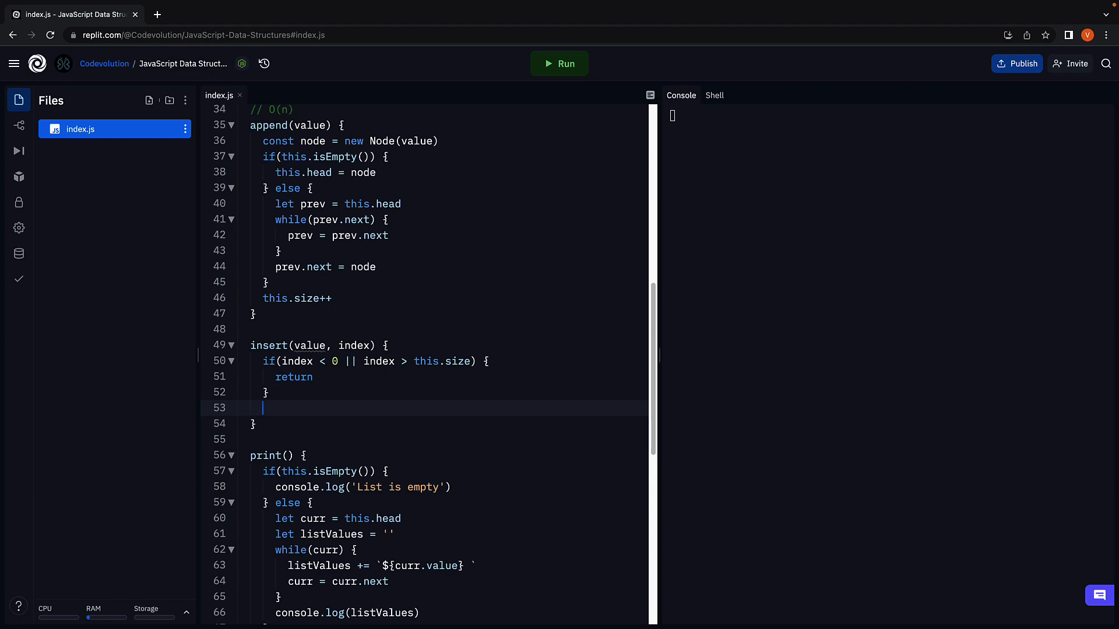
Add if(index === 0) { this.prepend(value) } and check the existing prepend() method.
text(i)
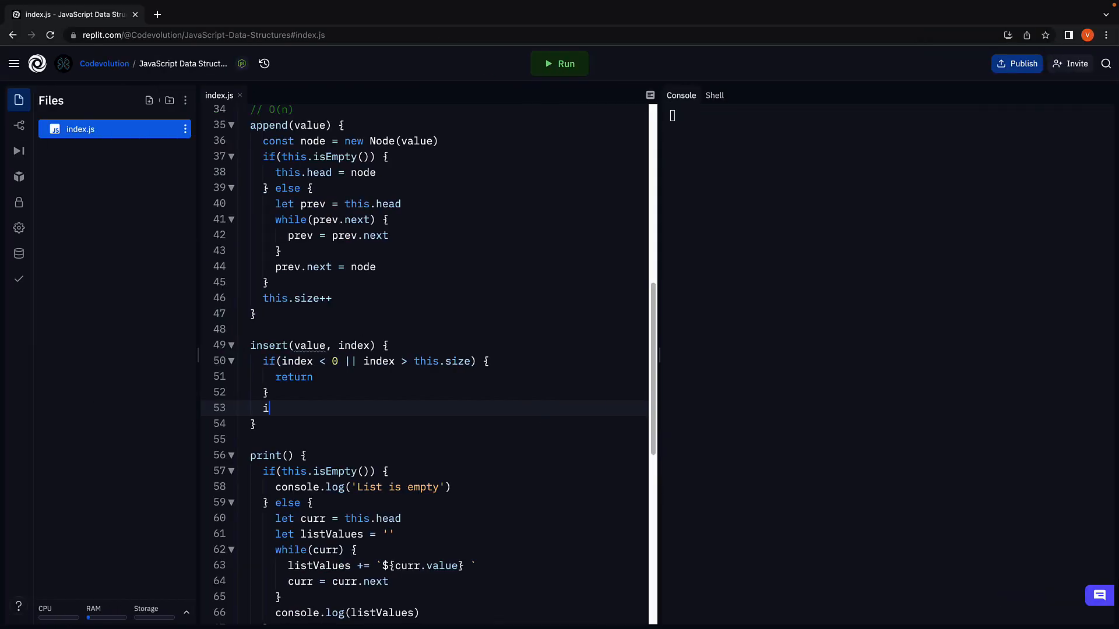
text(f(in))
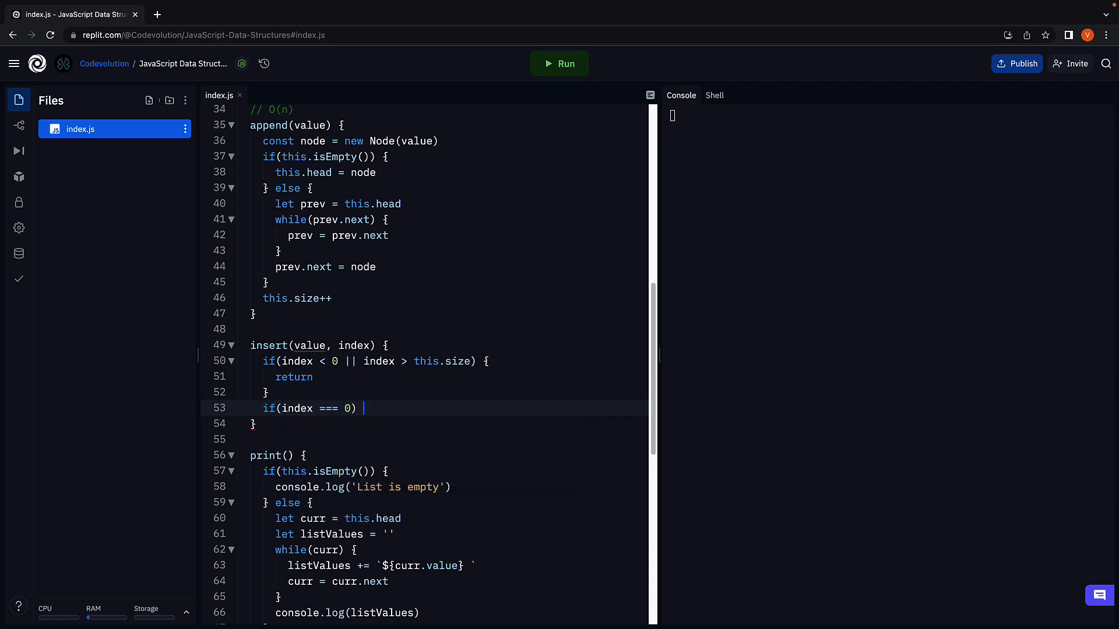
text({)
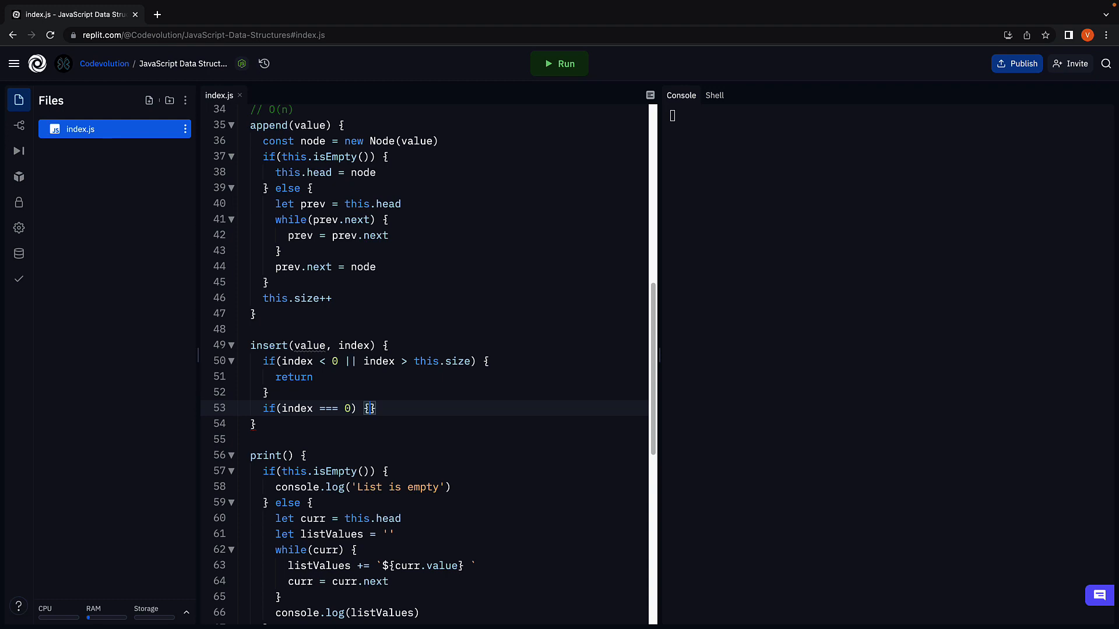
text(this)
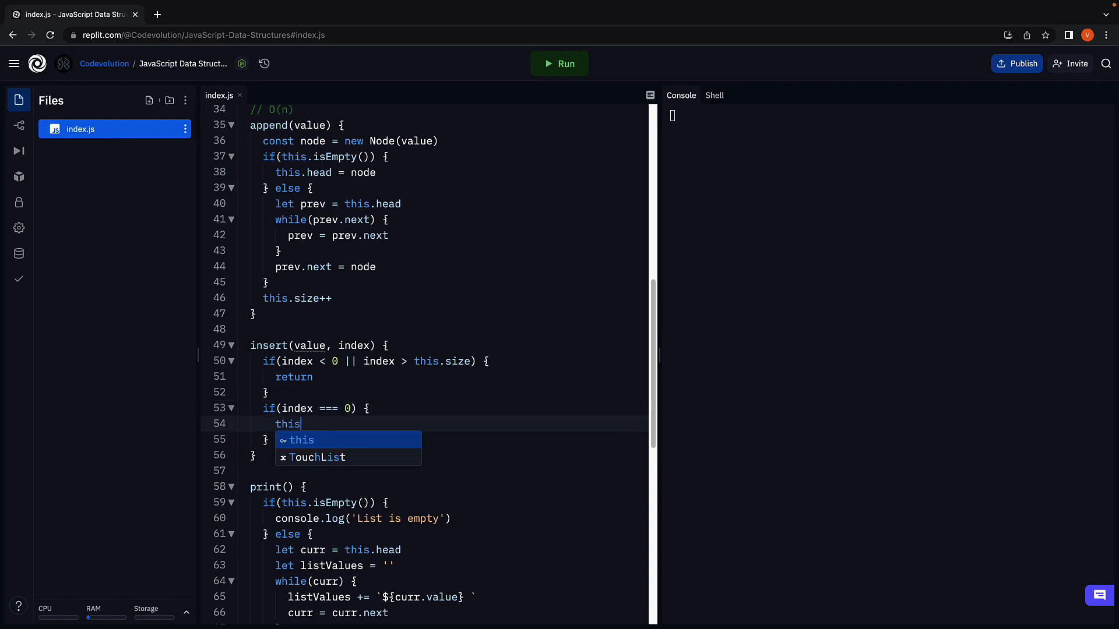
text(.prepend())
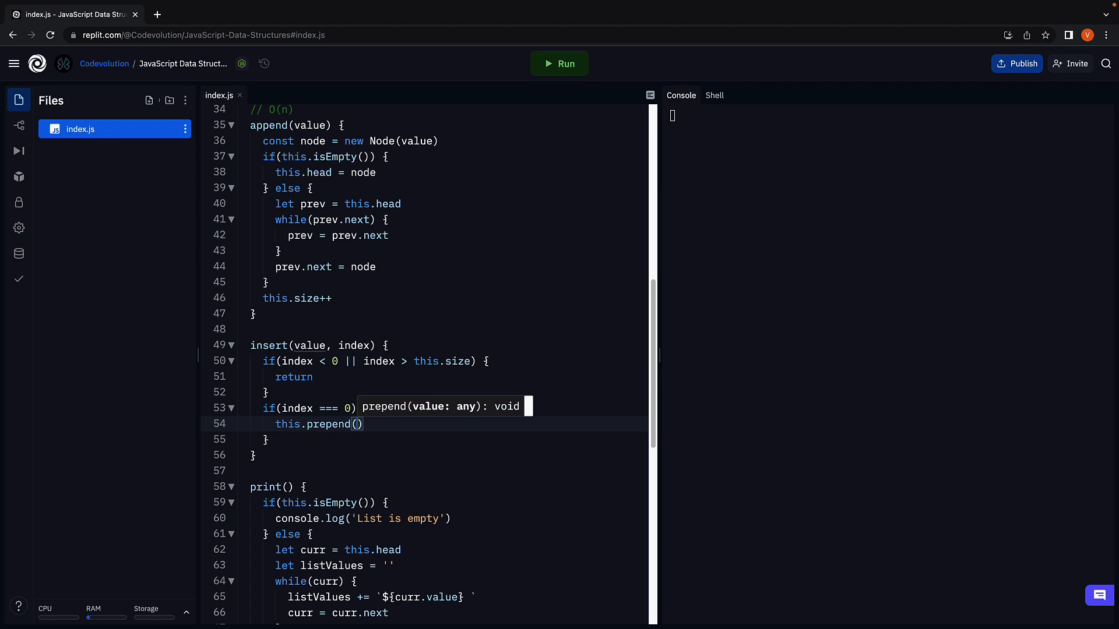
text(value)
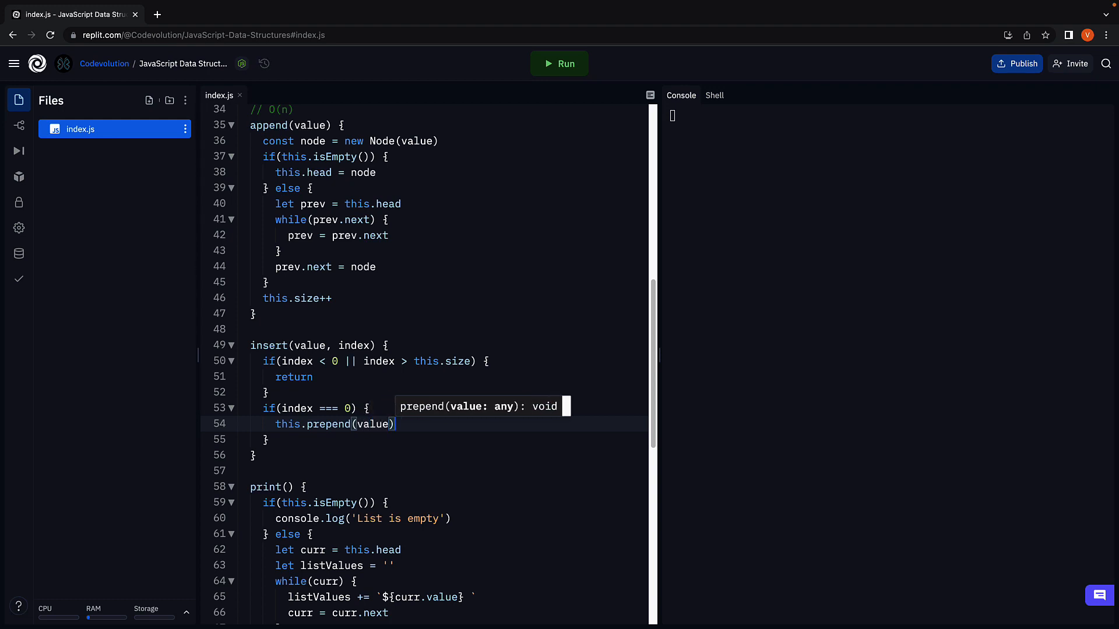
scroll(up, 3)
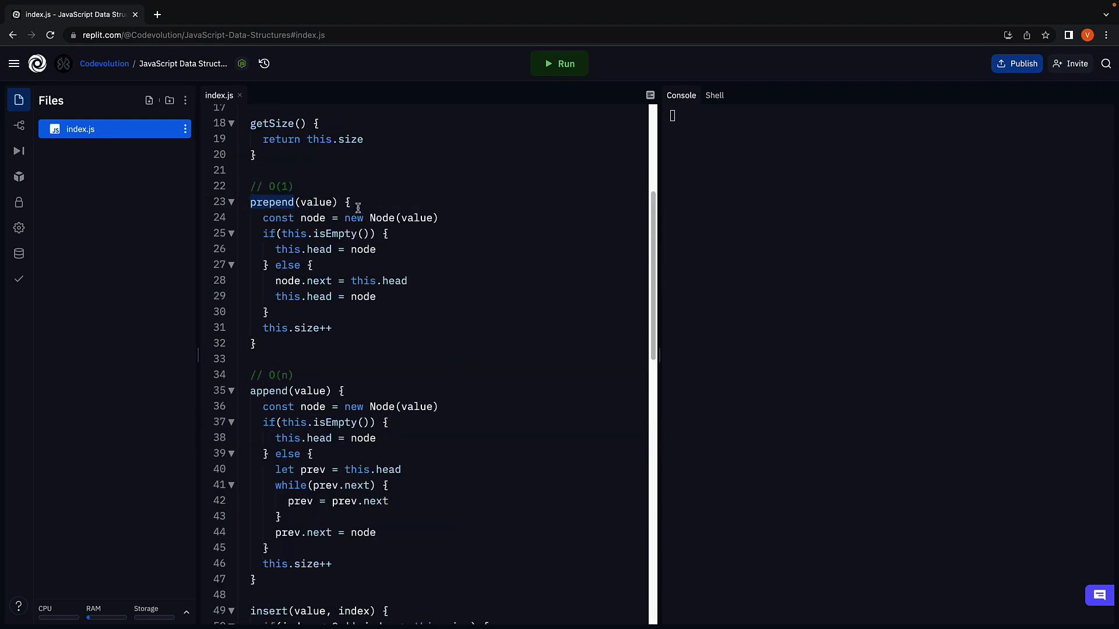
mouse_move(441, 314)
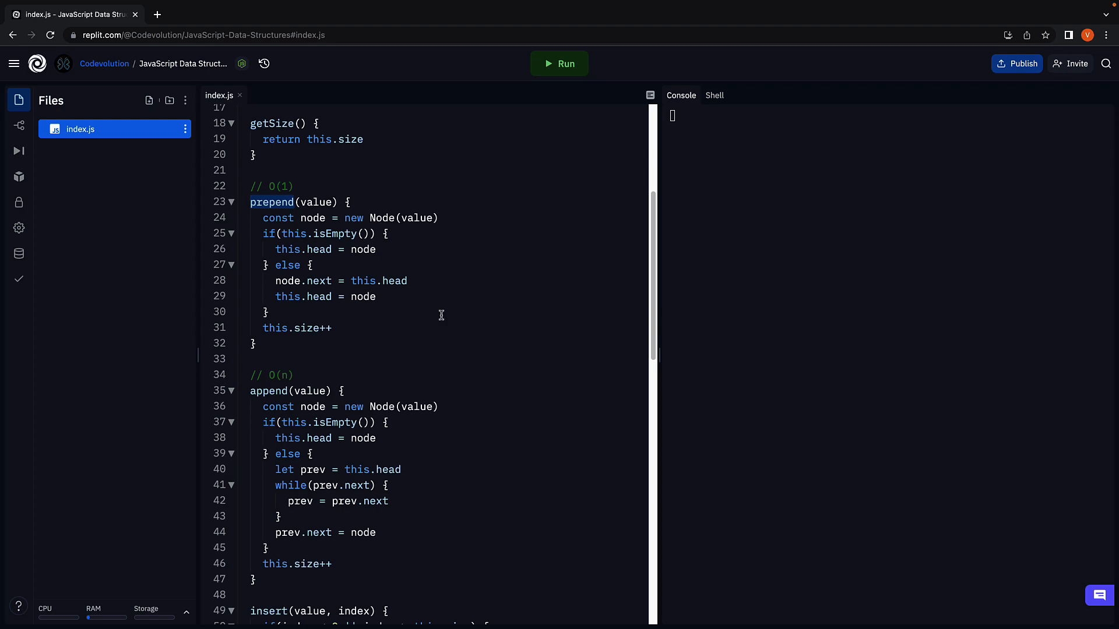
mouse_move(438, 307)
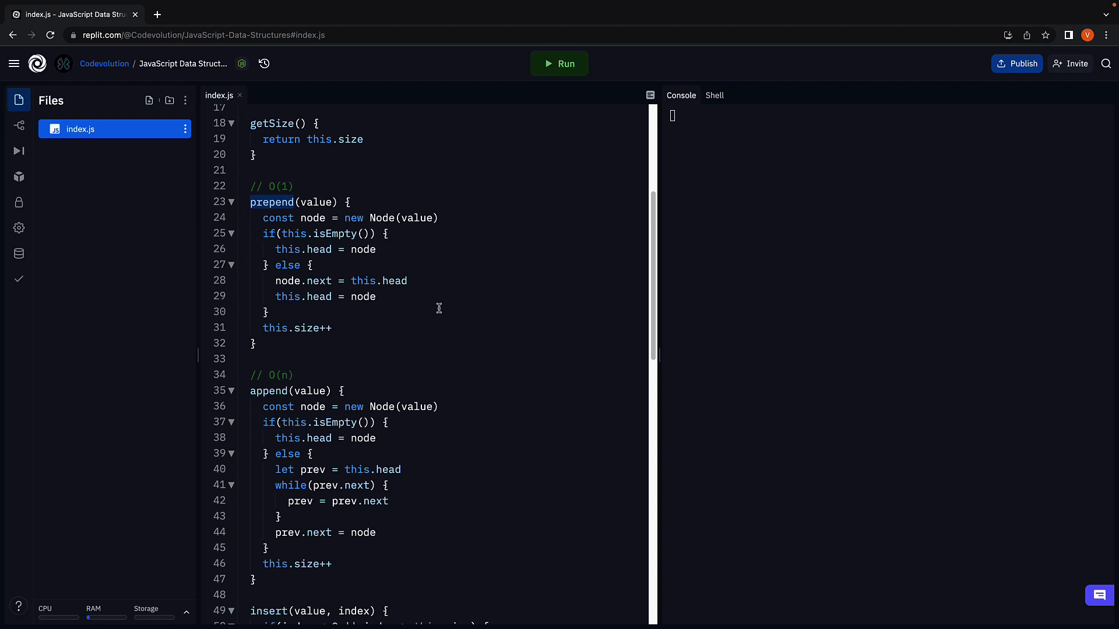
scroll(down, 3)
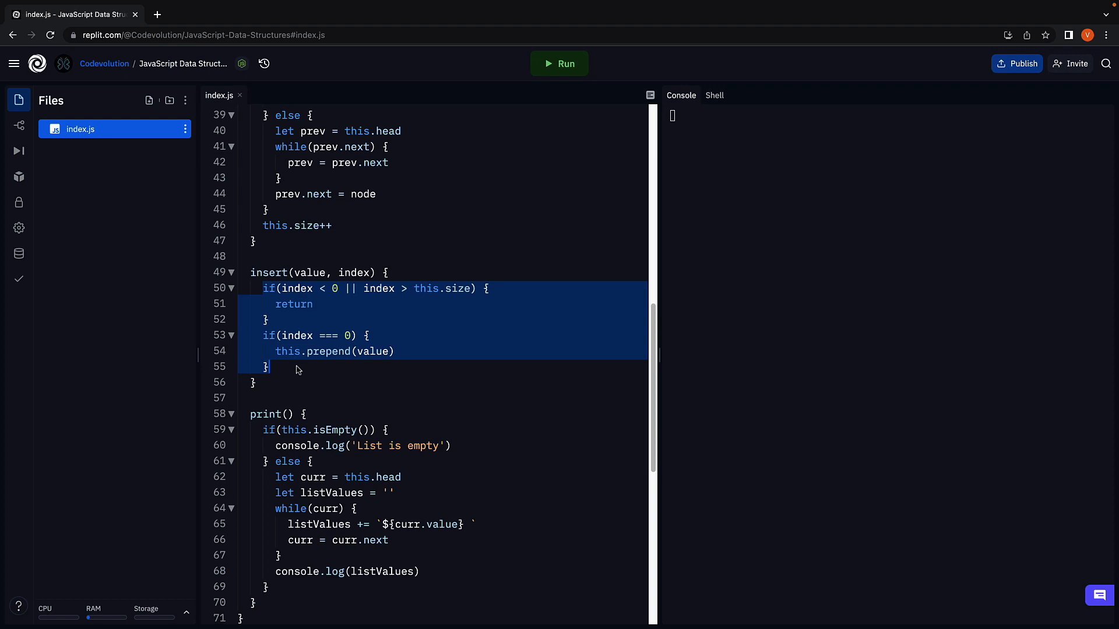
click(265, 366)
text( else)
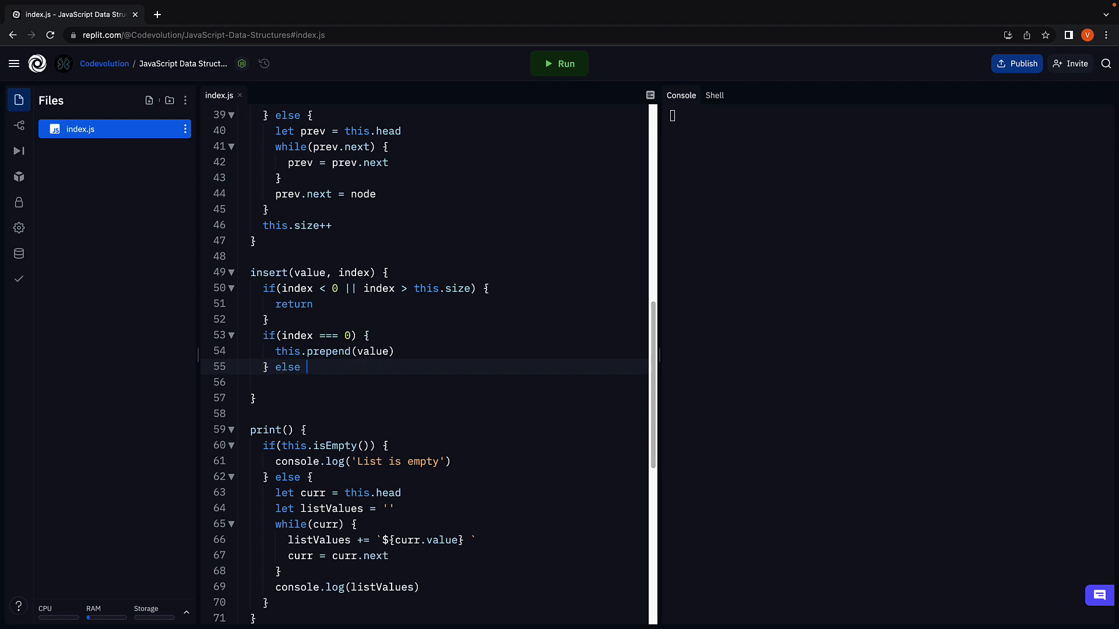
In the else branch, write const node = new Node(value) and let prev = this.head.
text({)
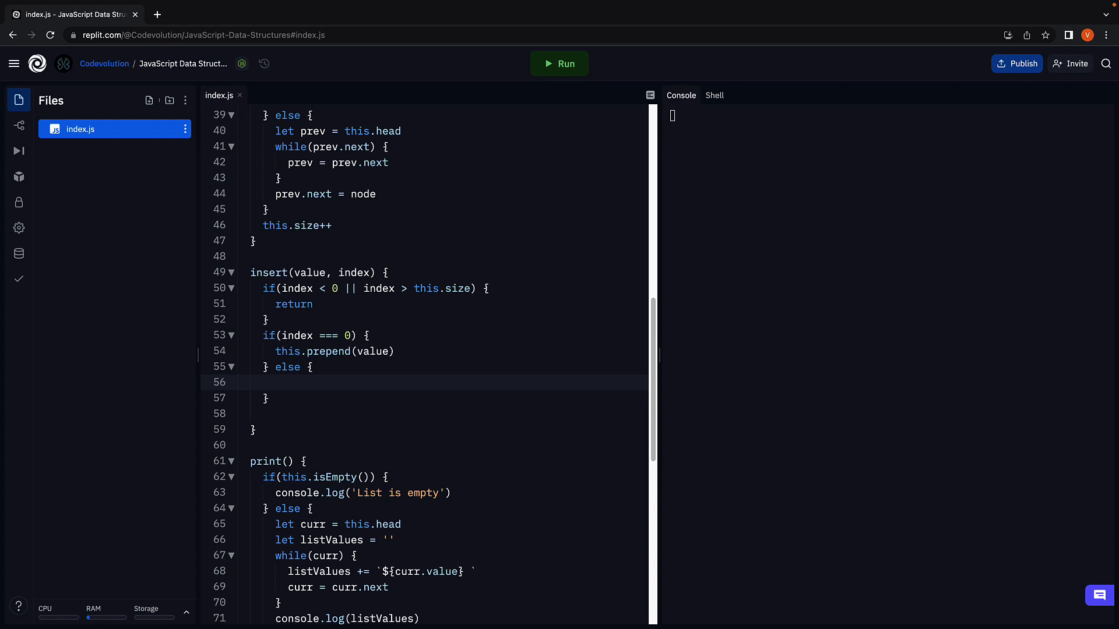
text(c)
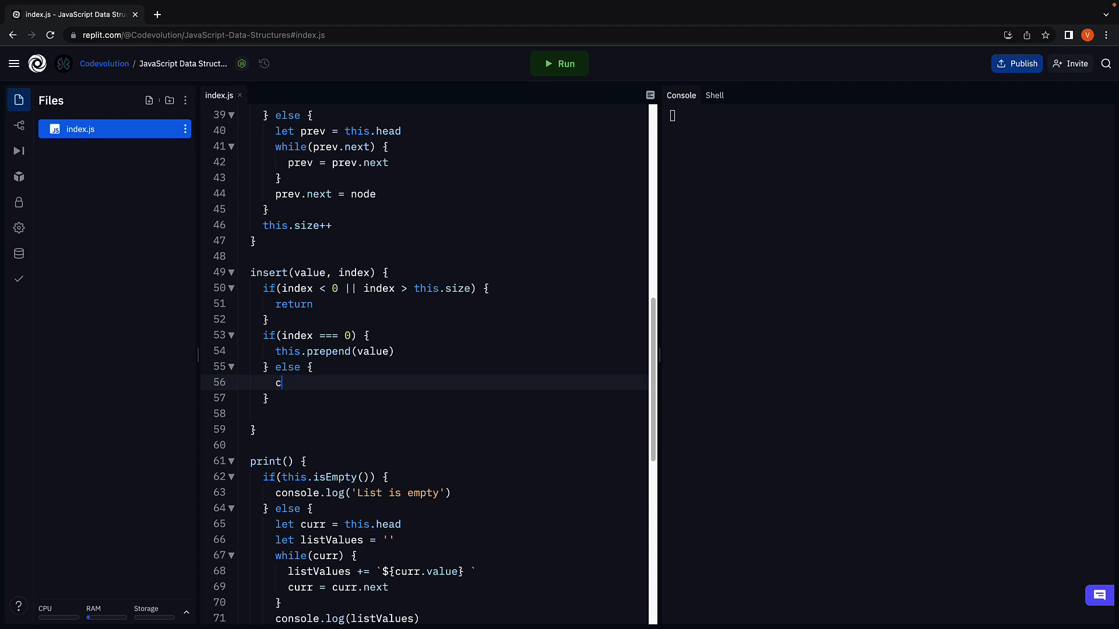
text(onst node = new Nod)
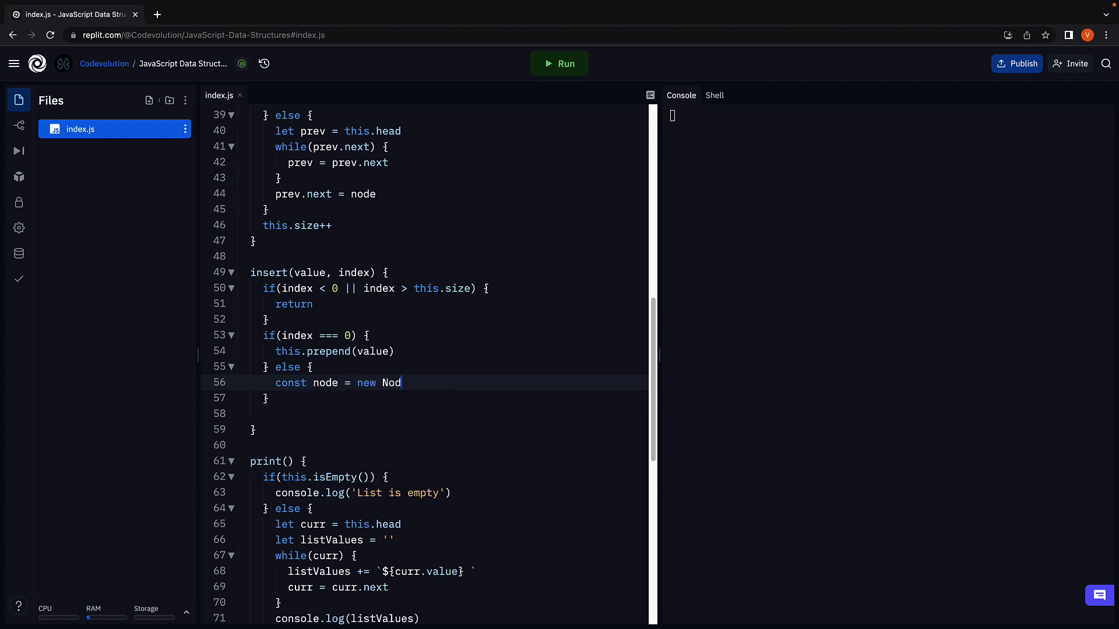
text(e(value))
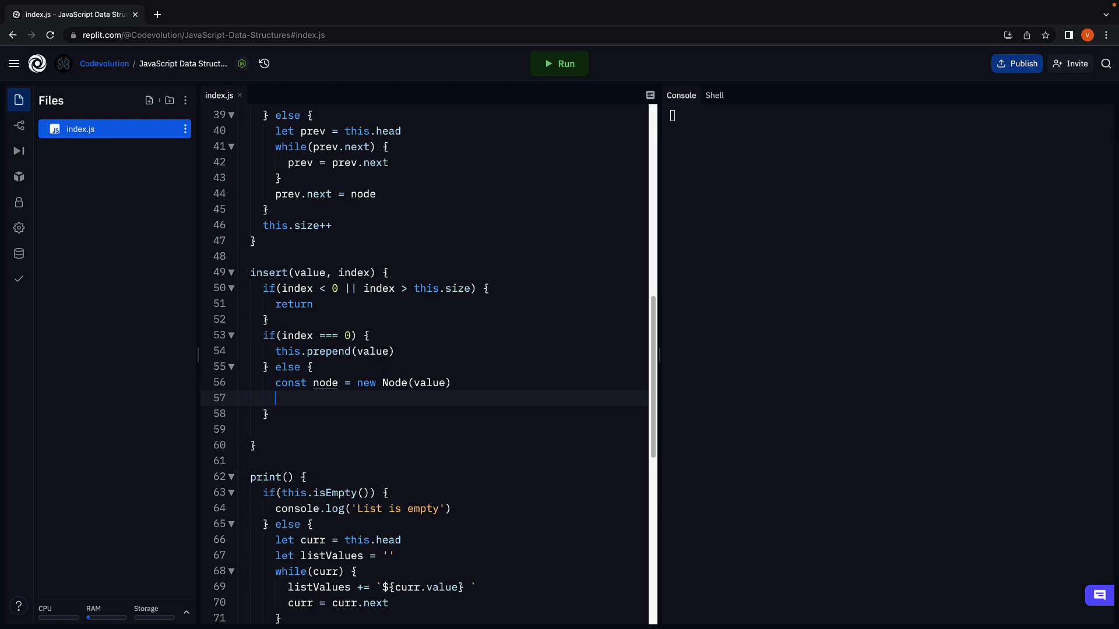
text(let prev = t)
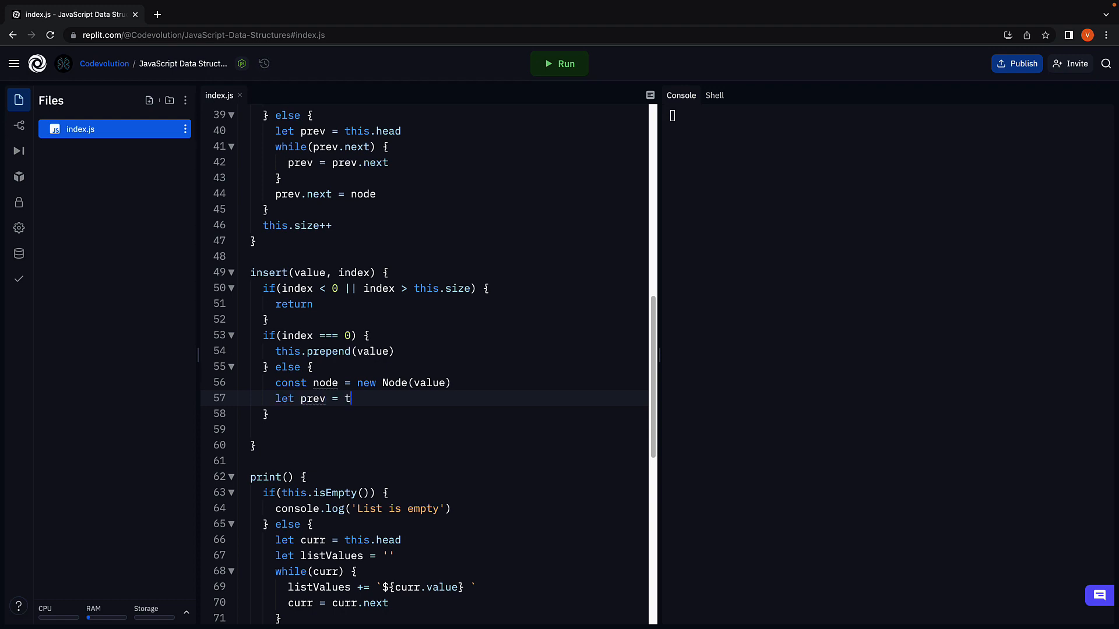
text(his.head)
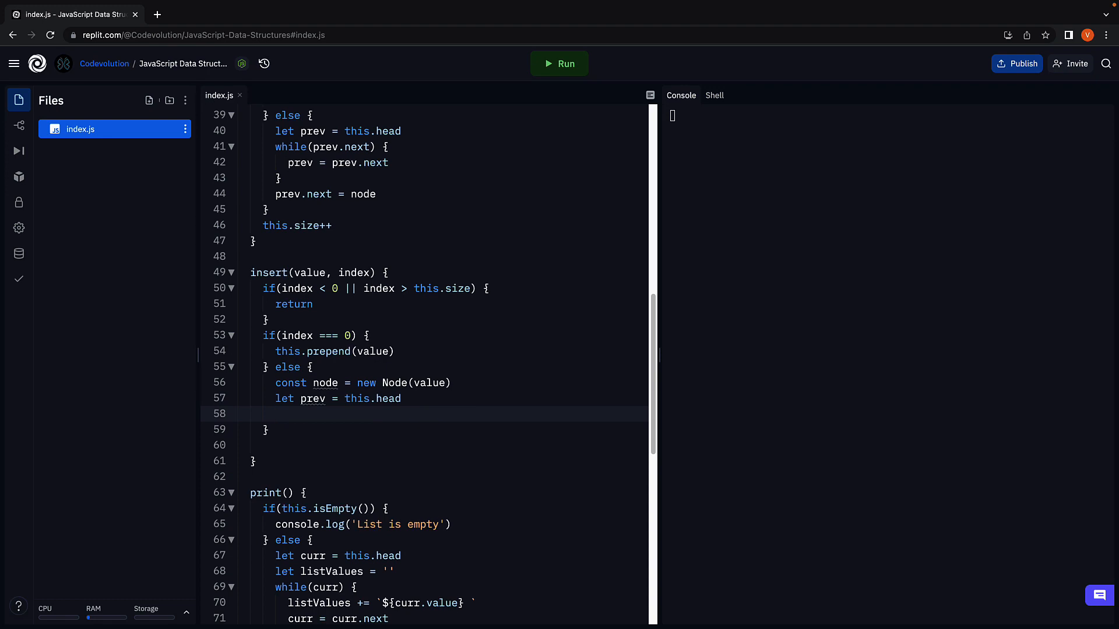
Write the for loop from 0 to index-1 that advances prev = prev.next.
click(275, 414)
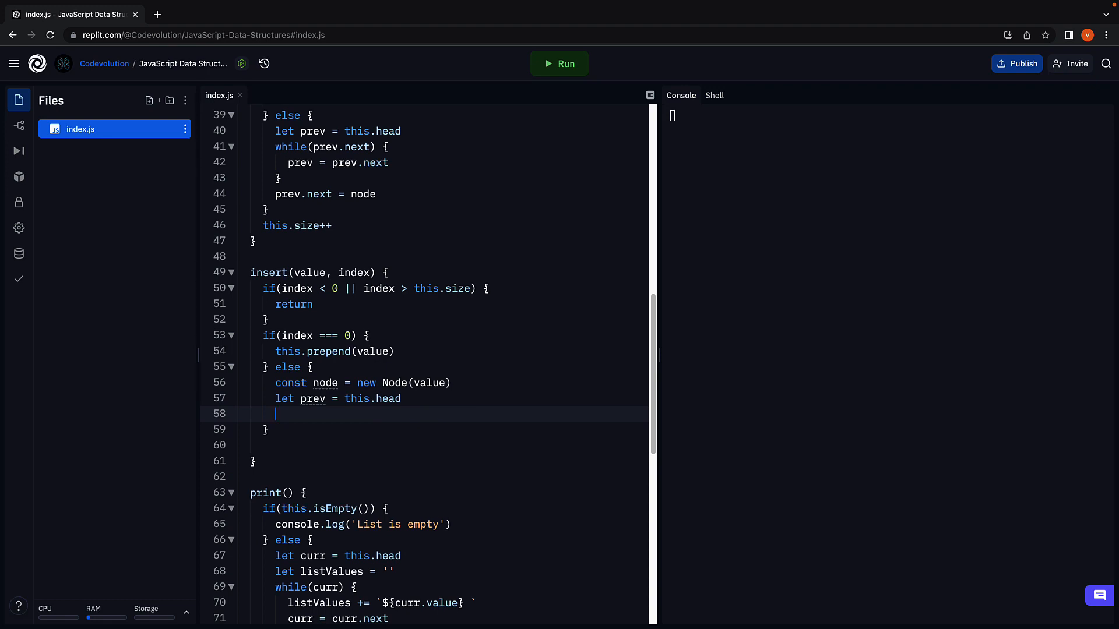
text(for(let ))
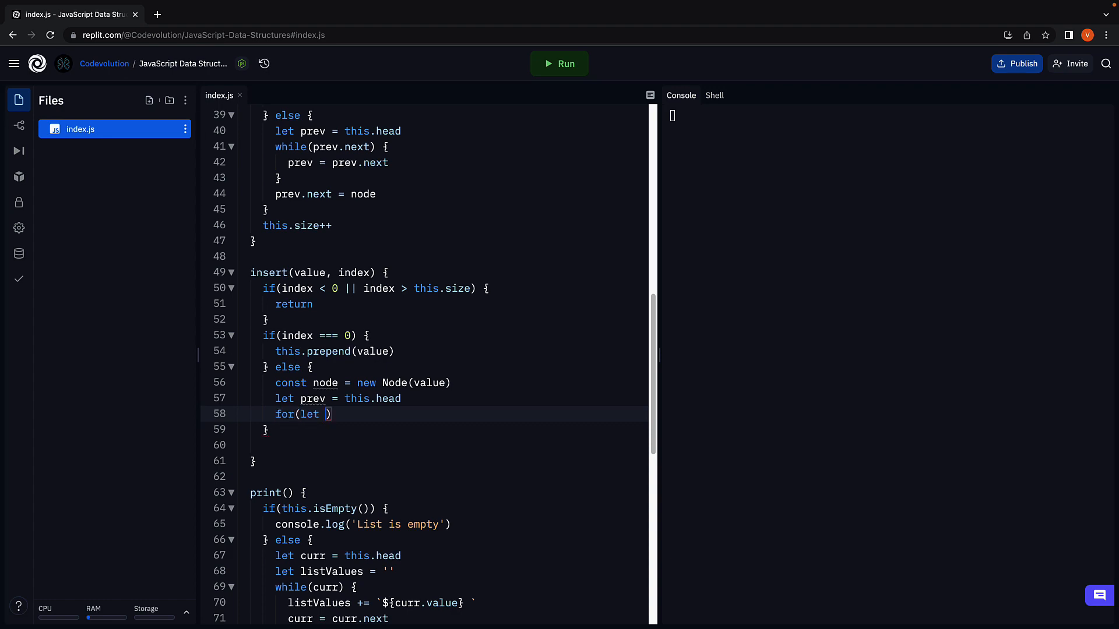
text(i=0; i <)
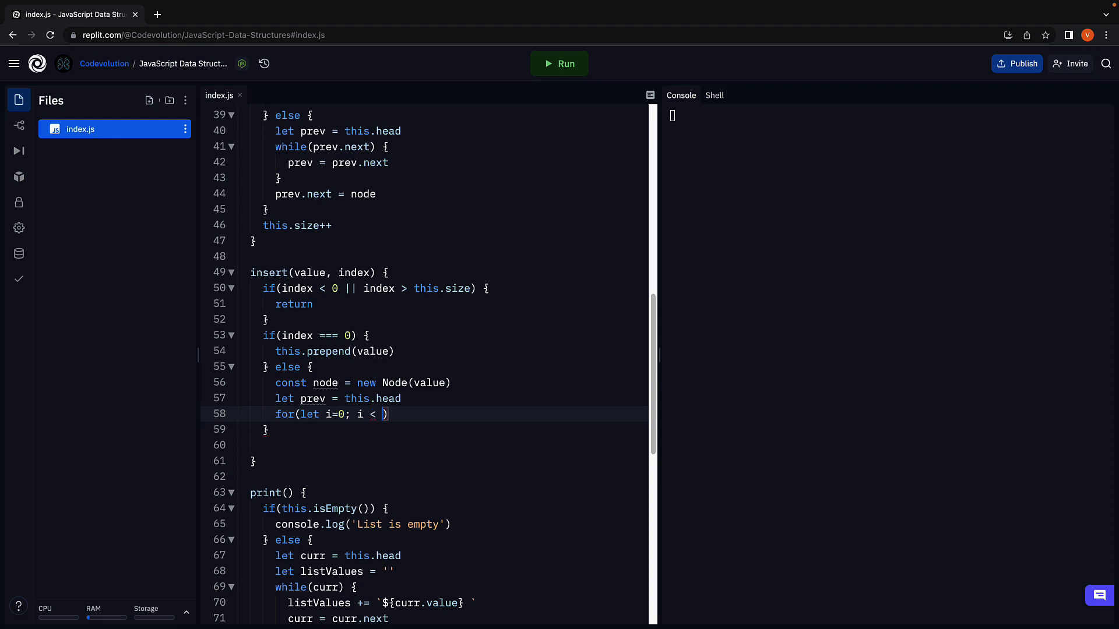
text(index-1;)
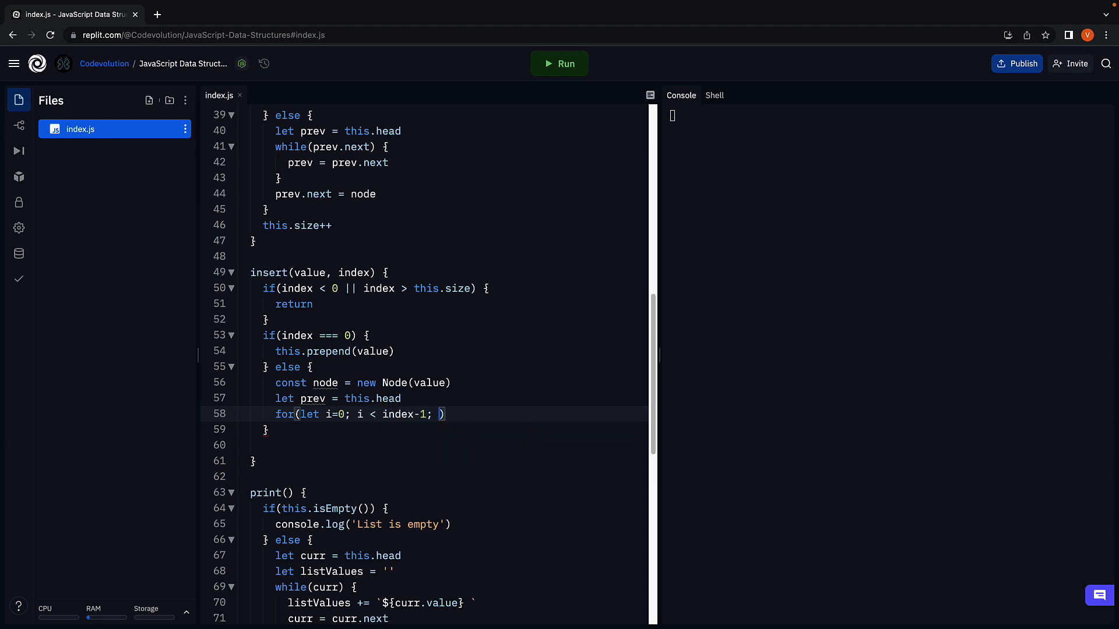
text(i)
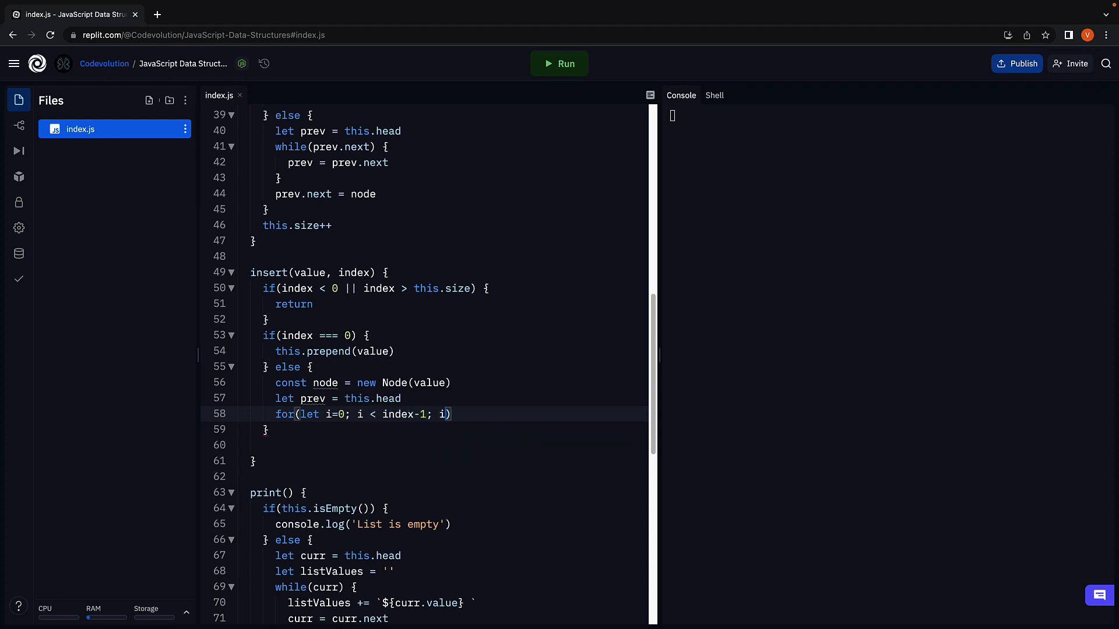
text(++) {)
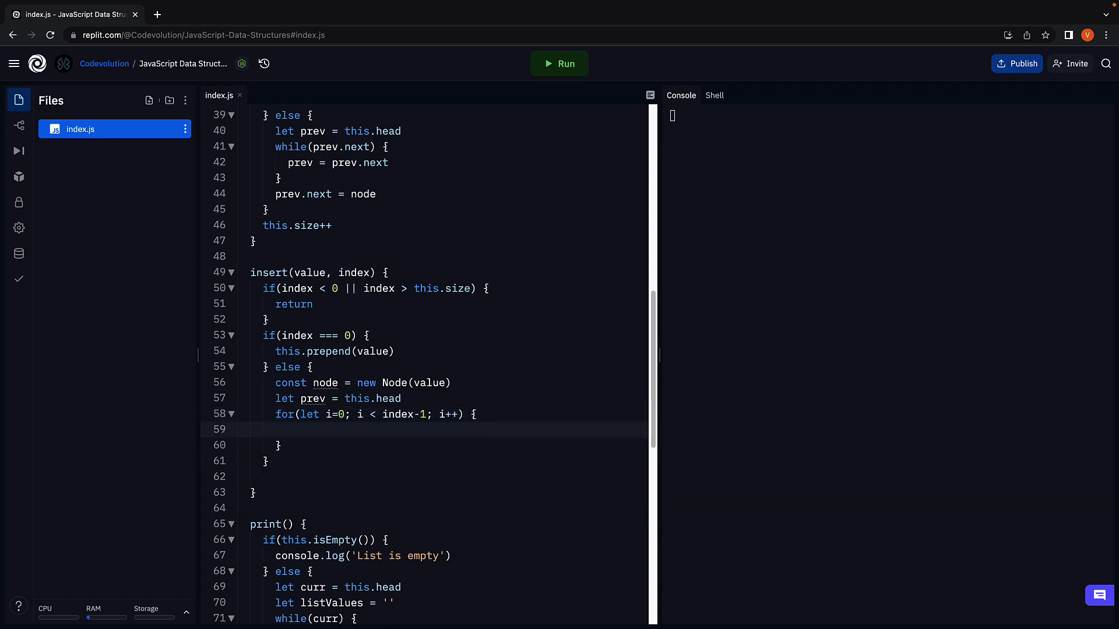
click(287, 428)
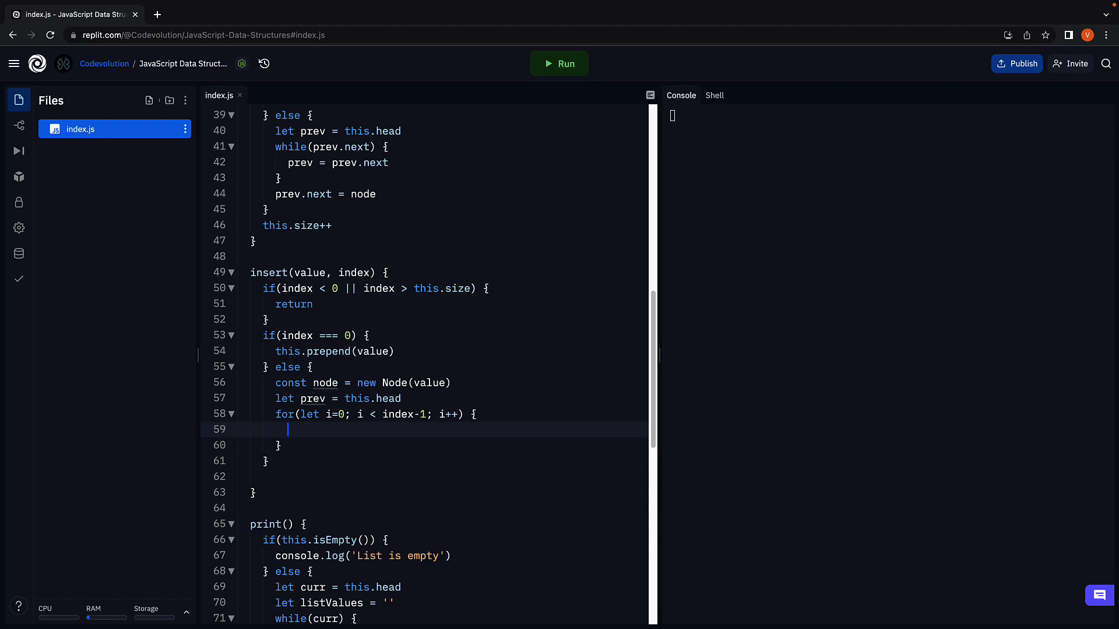
text(prev = prev.next)
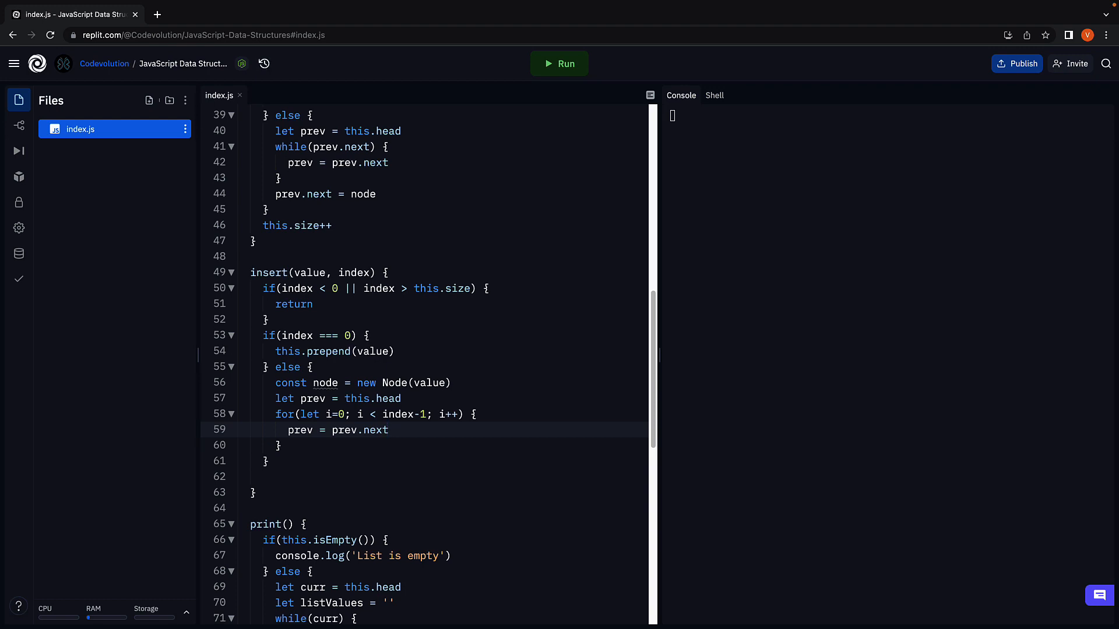
click(279, 444)
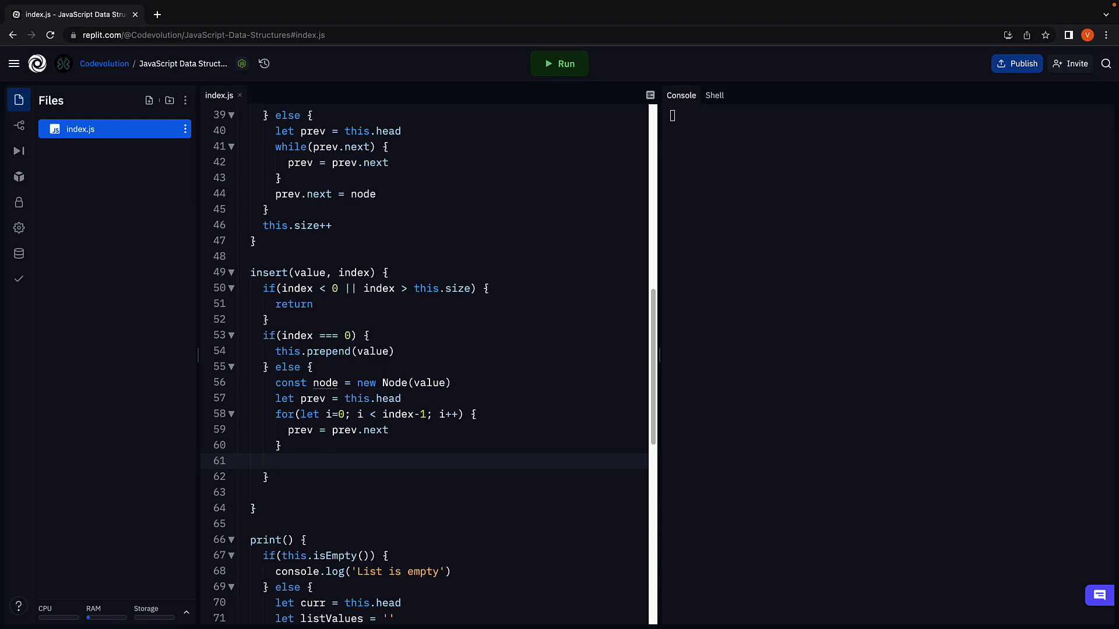
Link the node with node.next = prev.next, prev.next = node, then this.size++.
click(275, 462)
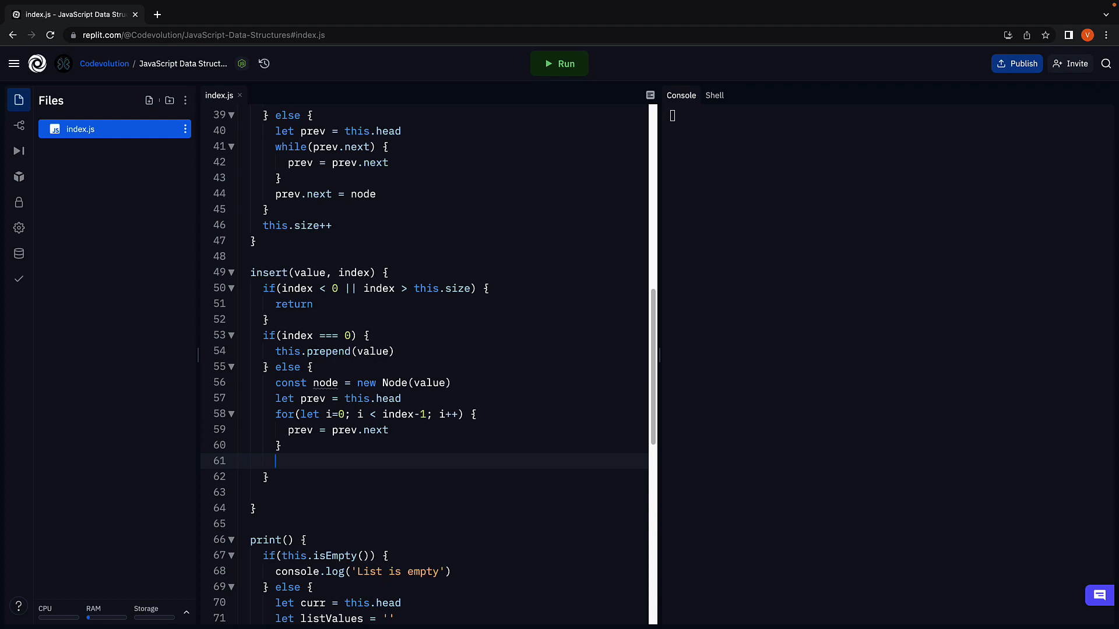
text(no)
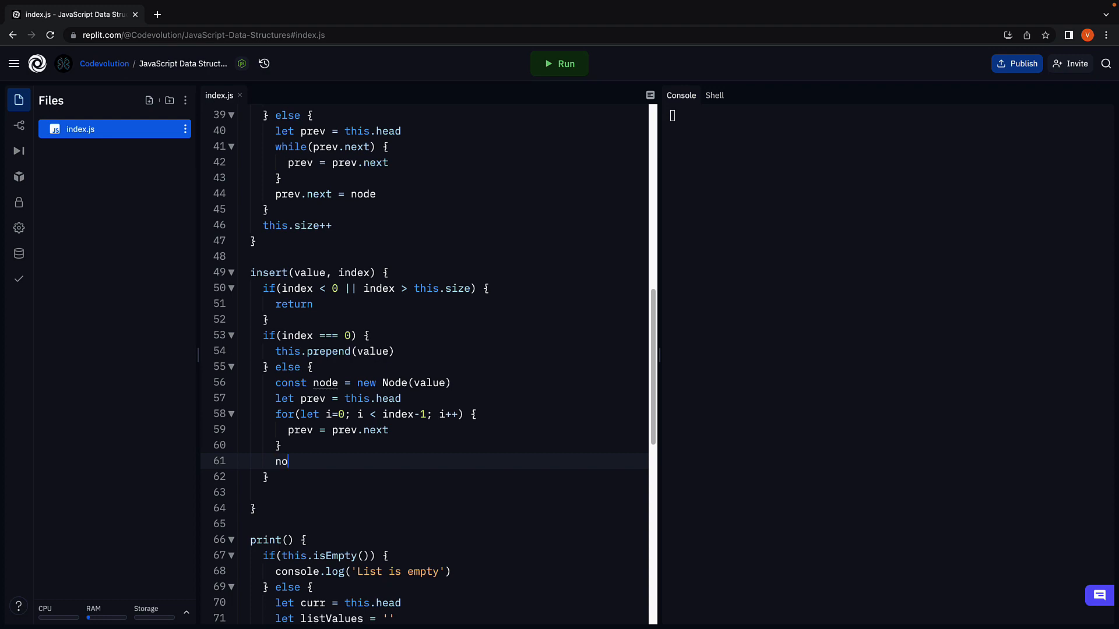
text(.)
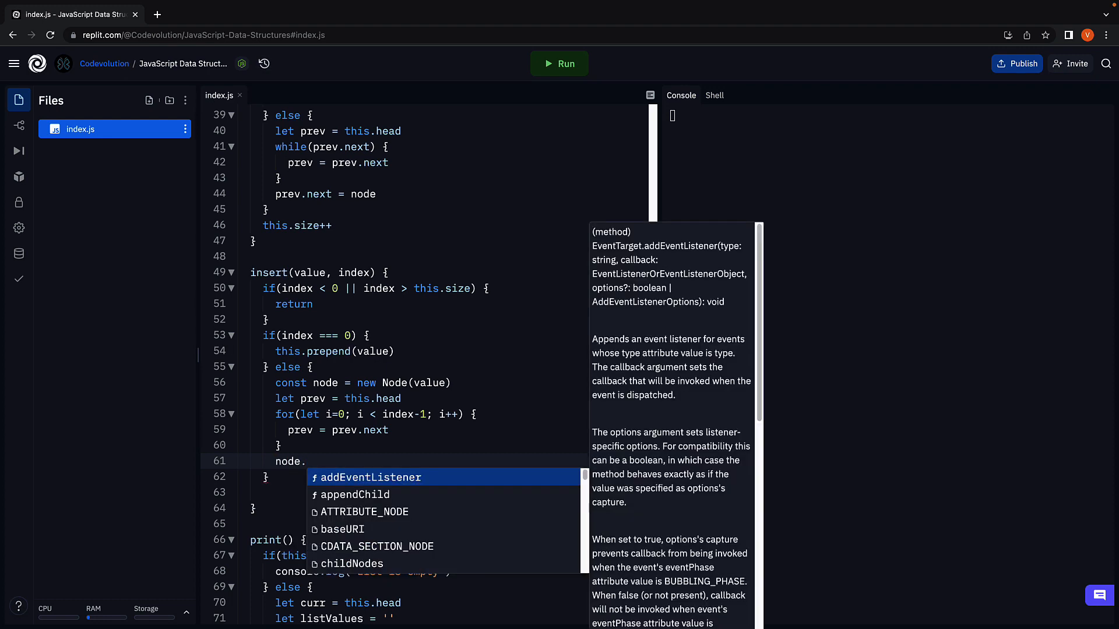
text(next =)
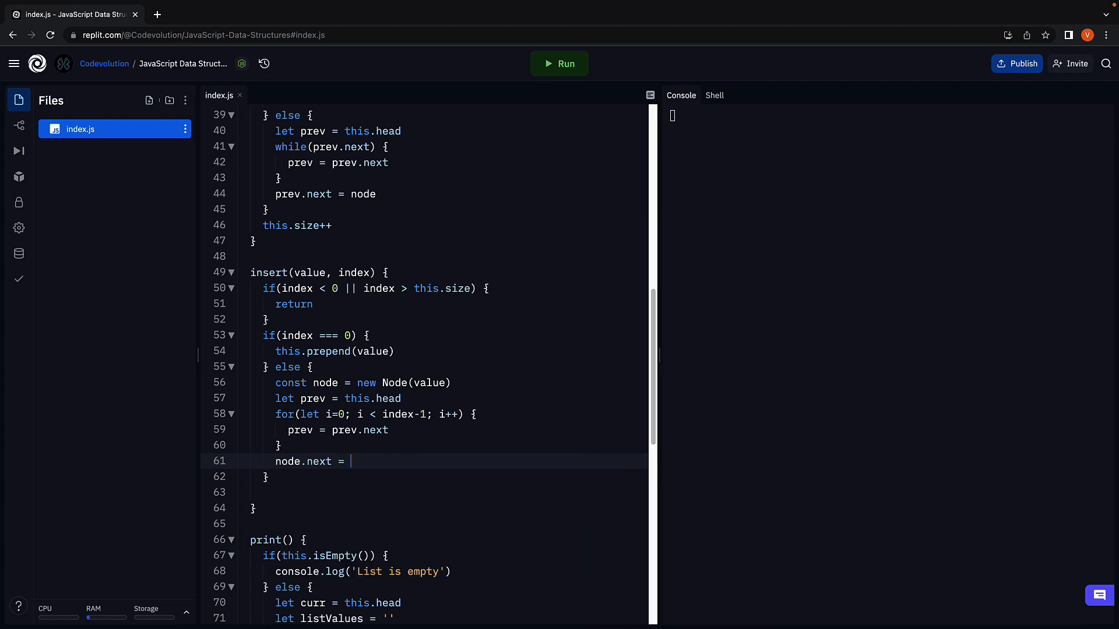
text(prev.next)
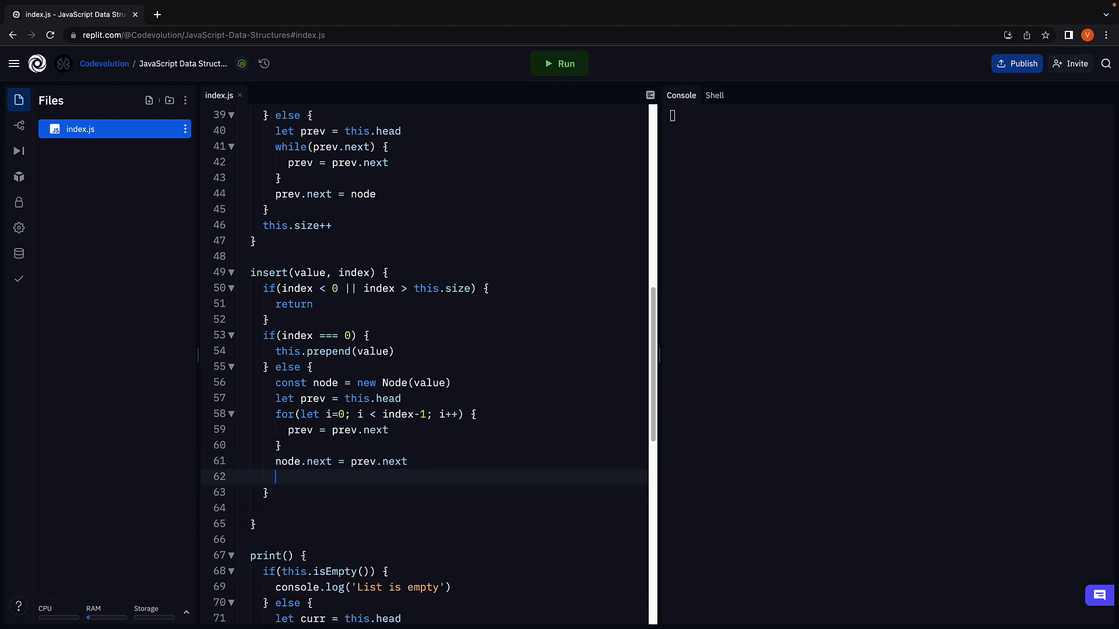
text(prev.next = node)
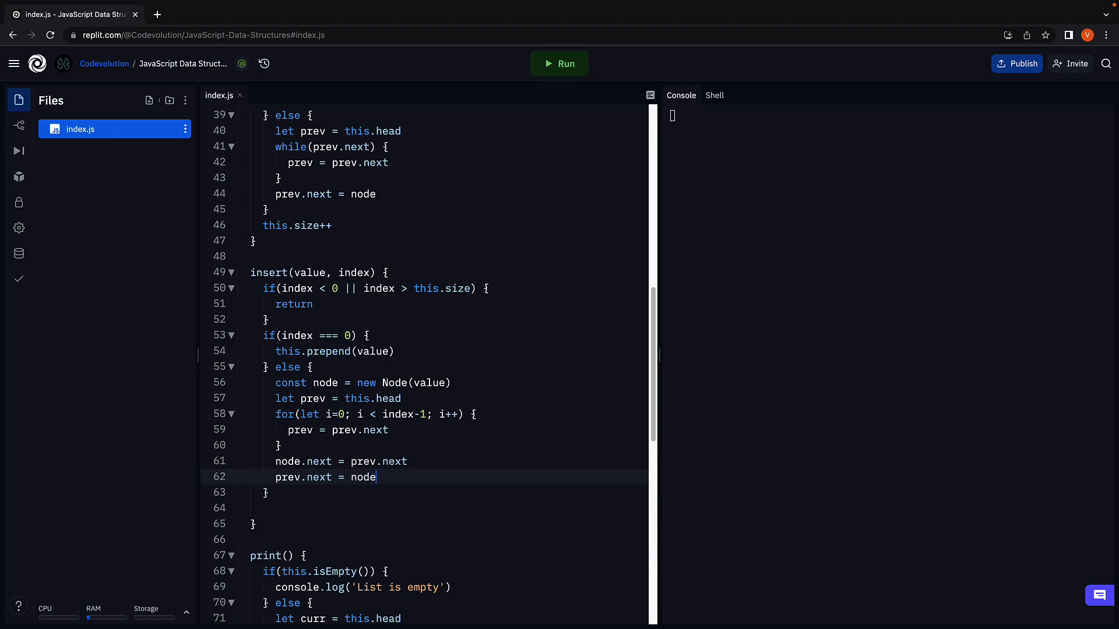
text(thi)
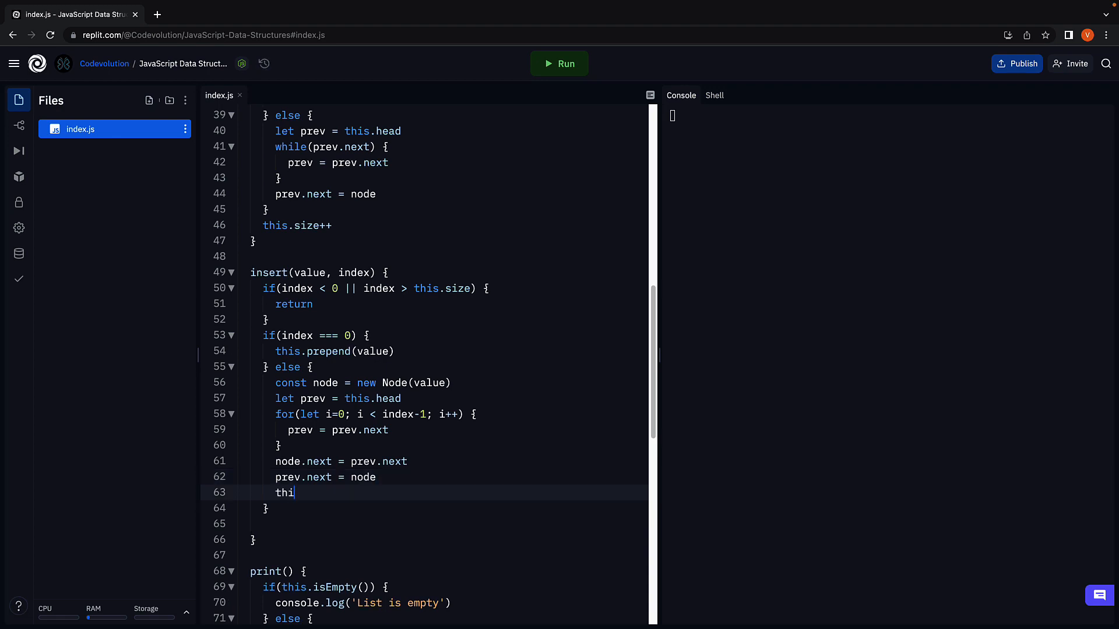
text(s.size++)
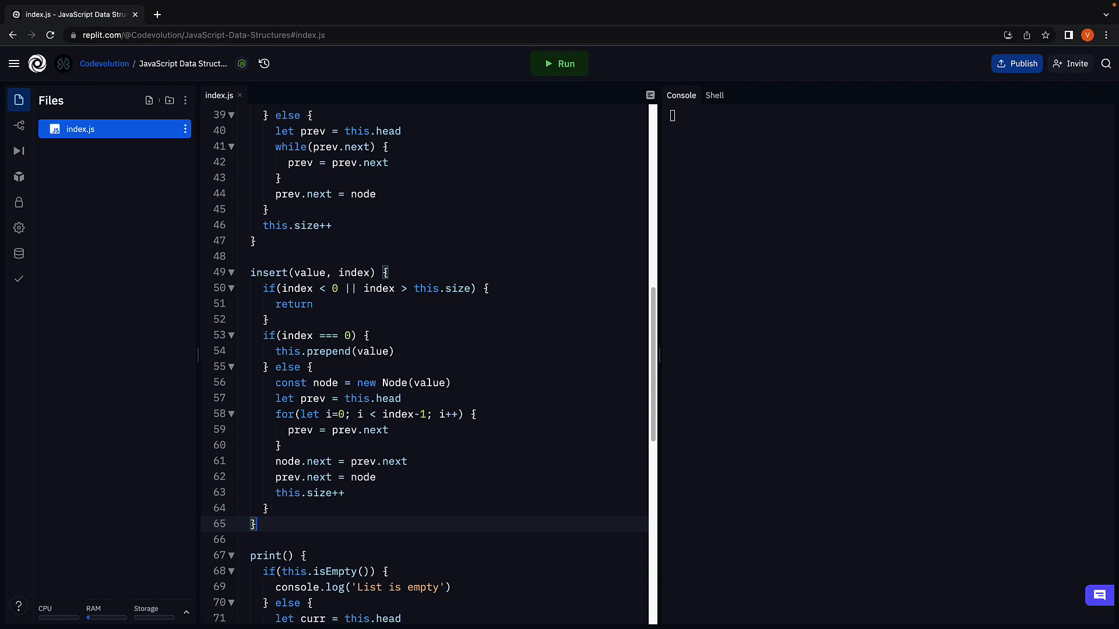
Add list.insert(10, 0) and list.print(), run it, and see 10 in the console.
scroll(down, 3)
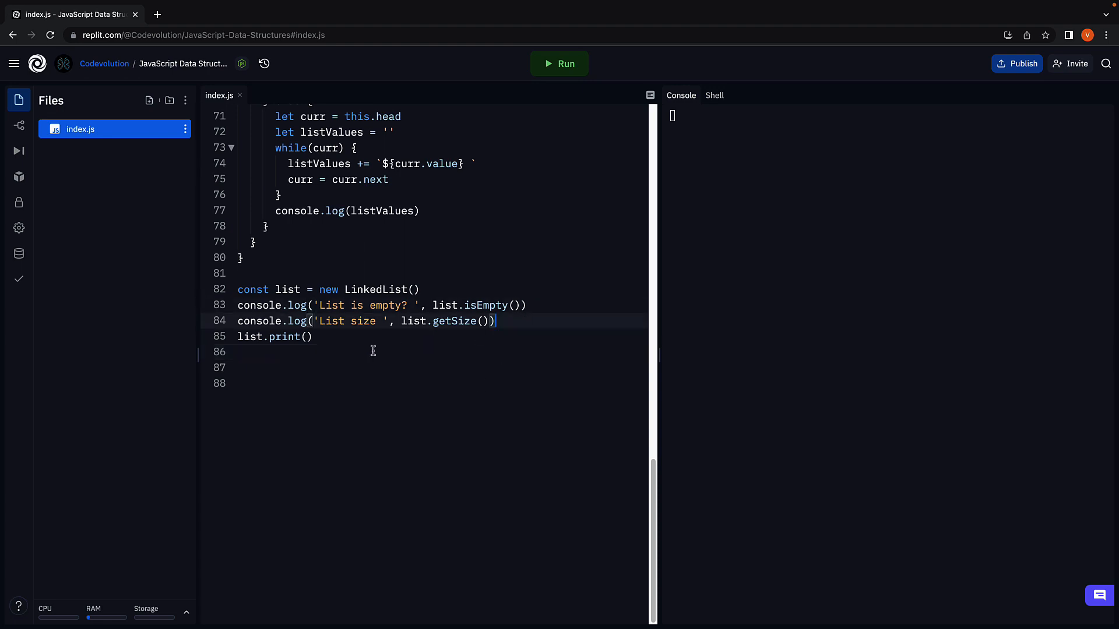
click(238, 350)
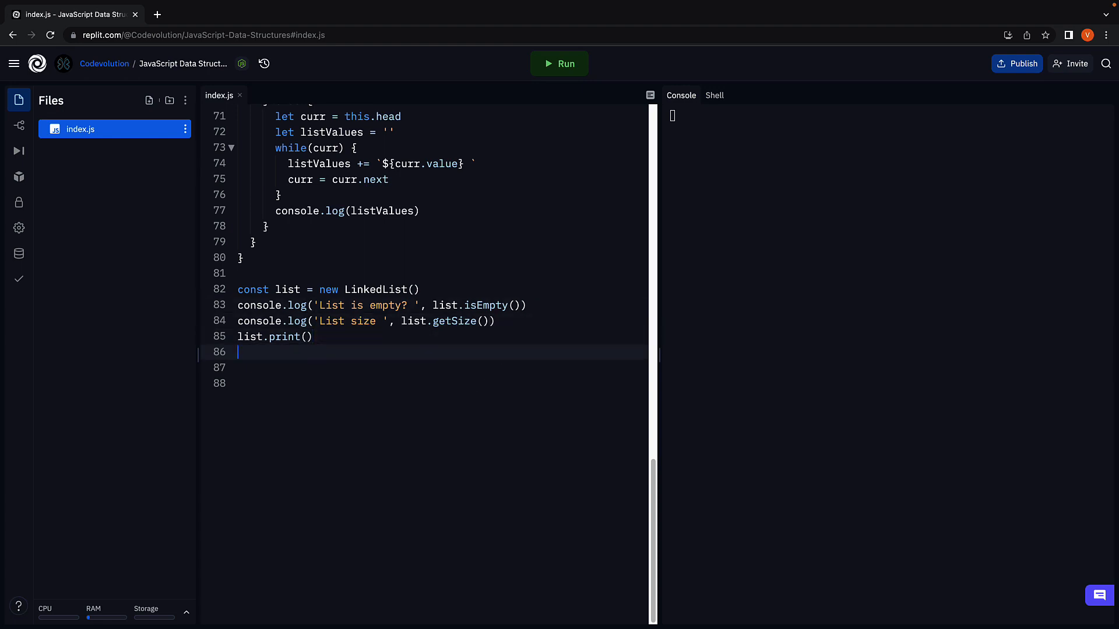
text(list.insert)
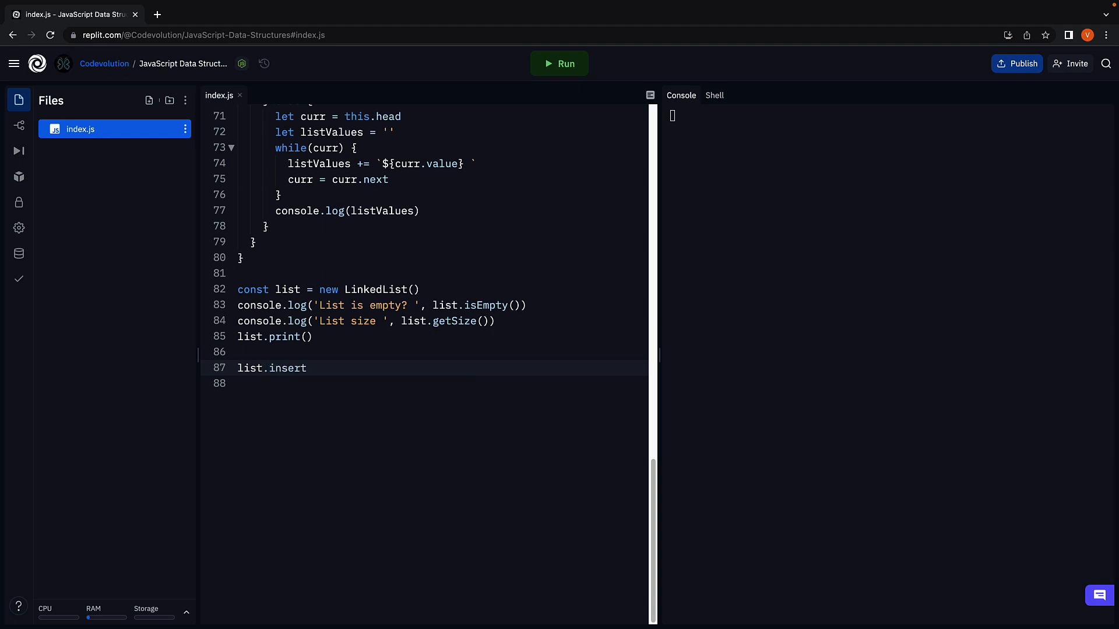
text((10, 0))
click(423, 382)
text(list.)
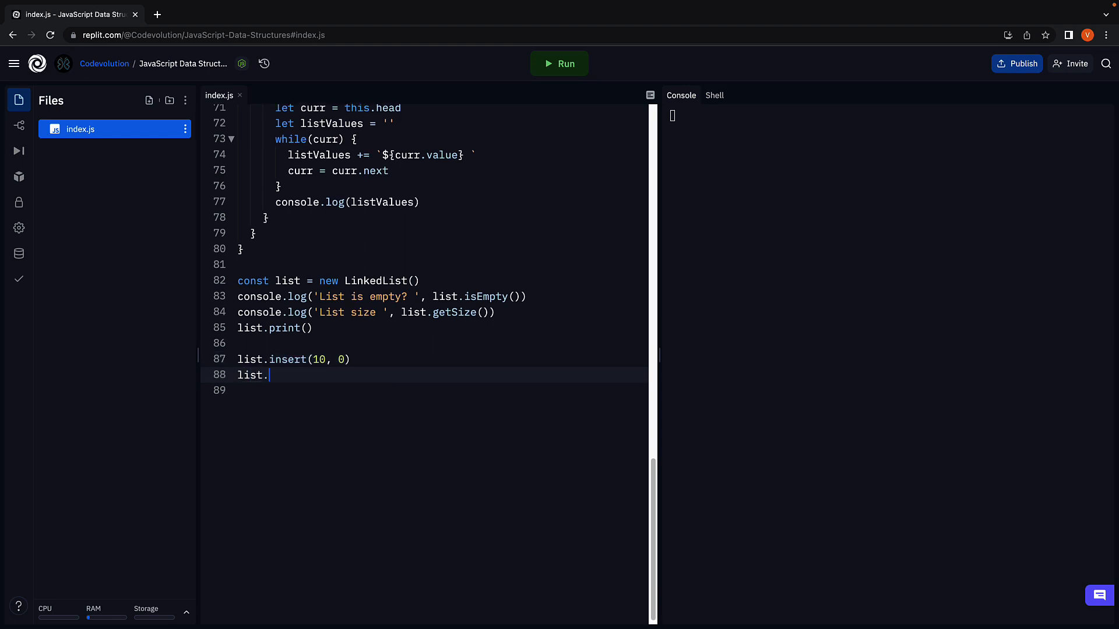
text(print())
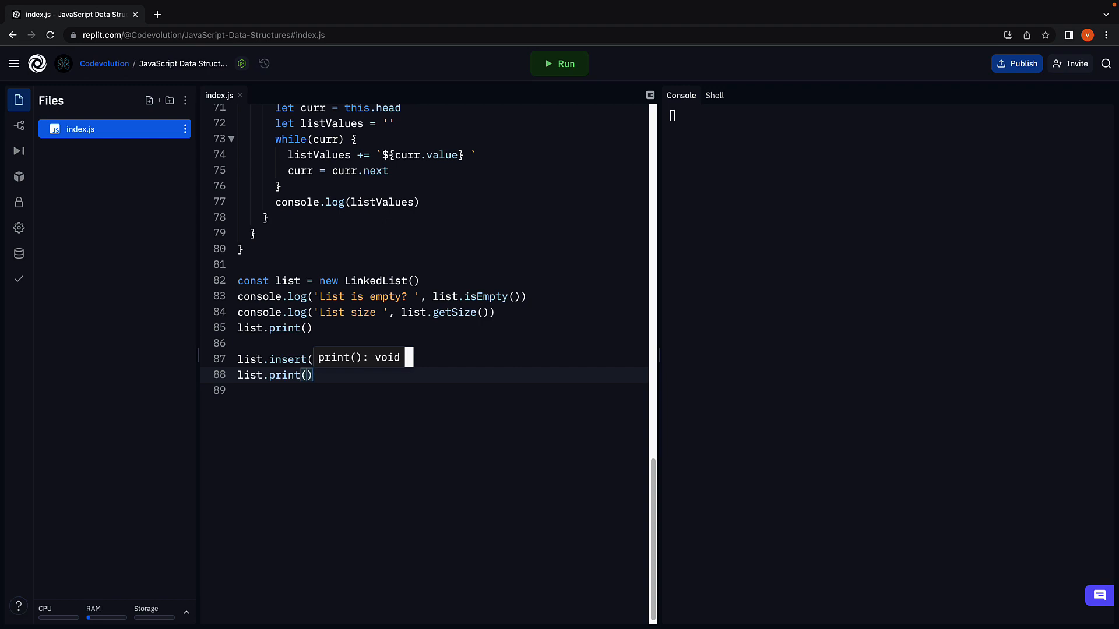
click(558, 63)
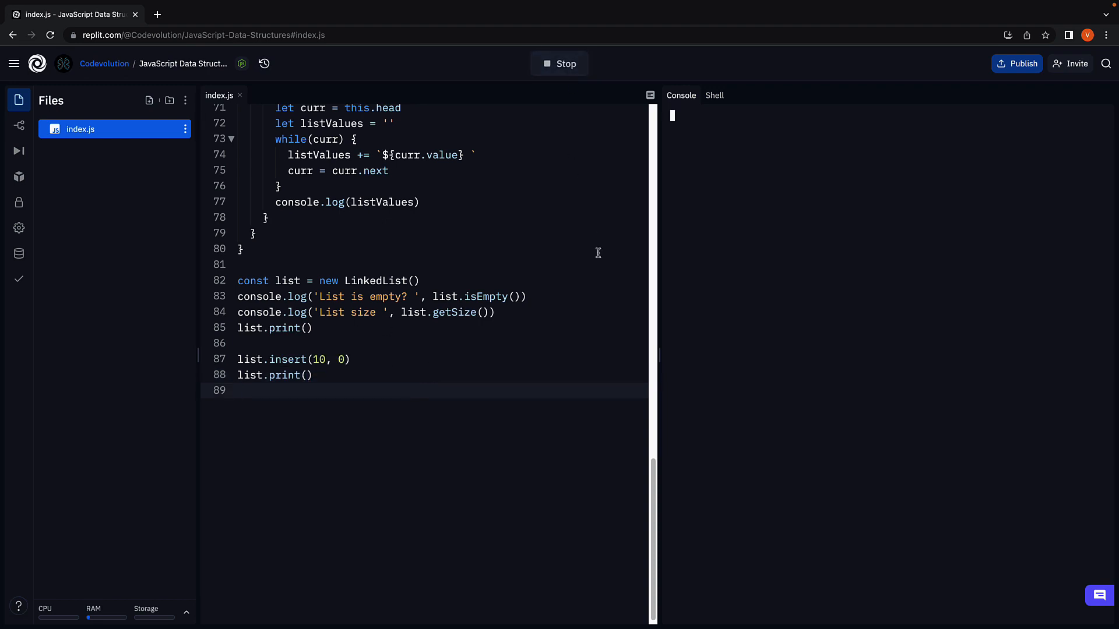
click(558, 63)
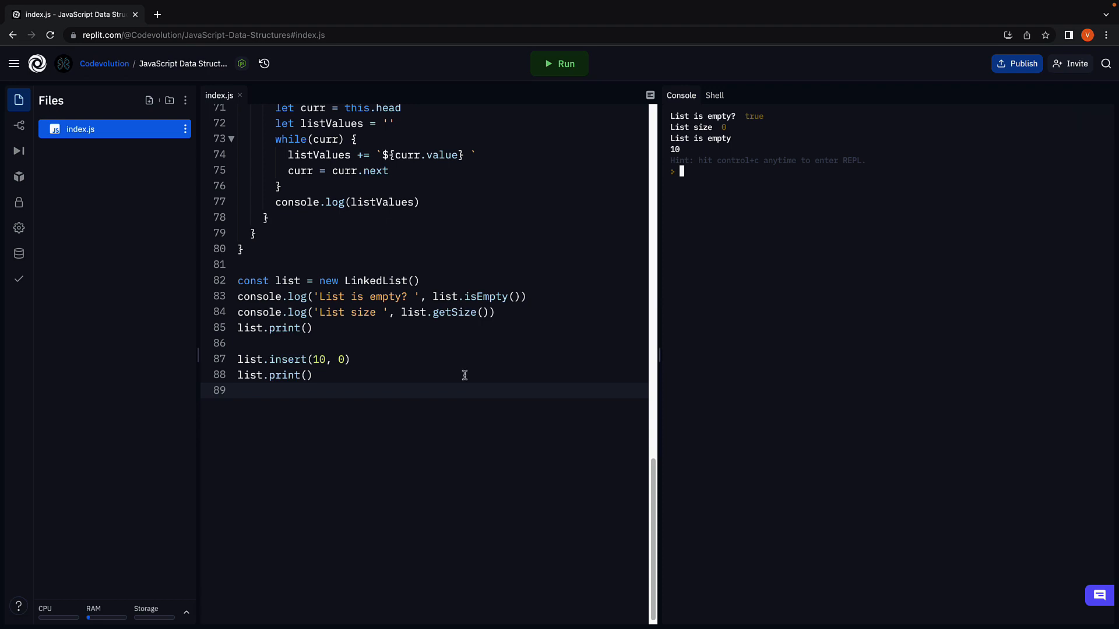
Add list.insert(20, 0) and list.print(), run it, and see 20 10 in the console.
key(enter)
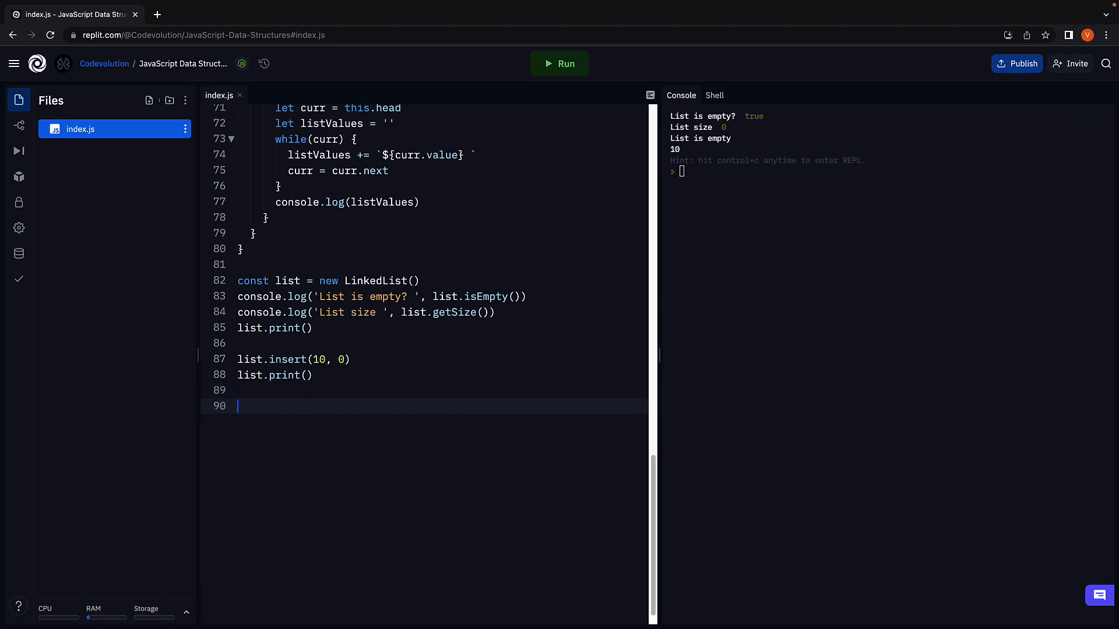
text(list.)
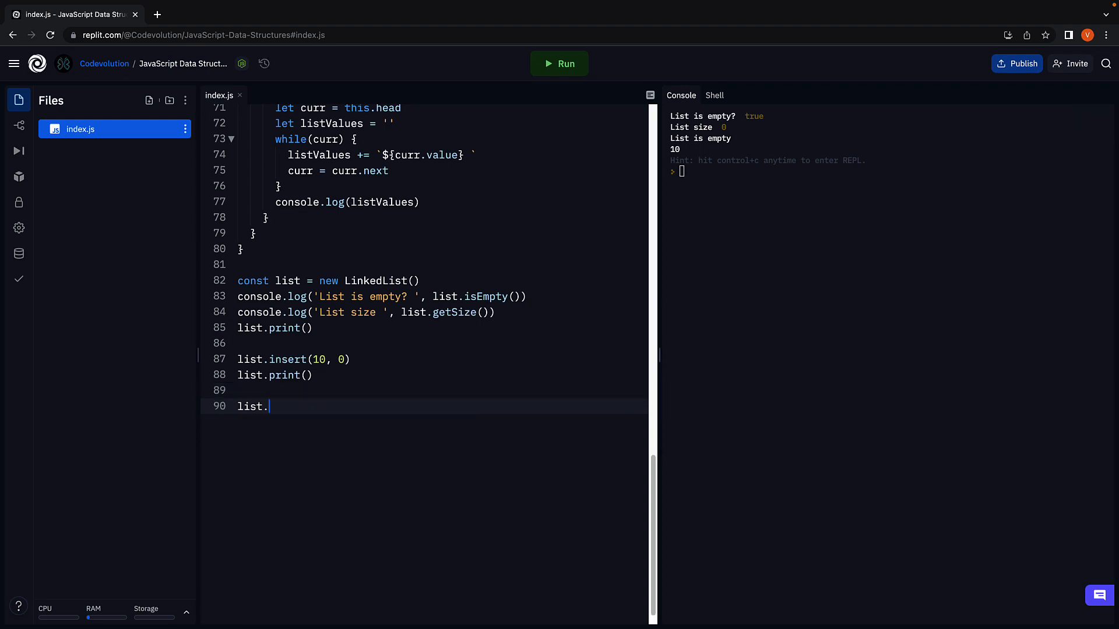
text(insert(20, 0)
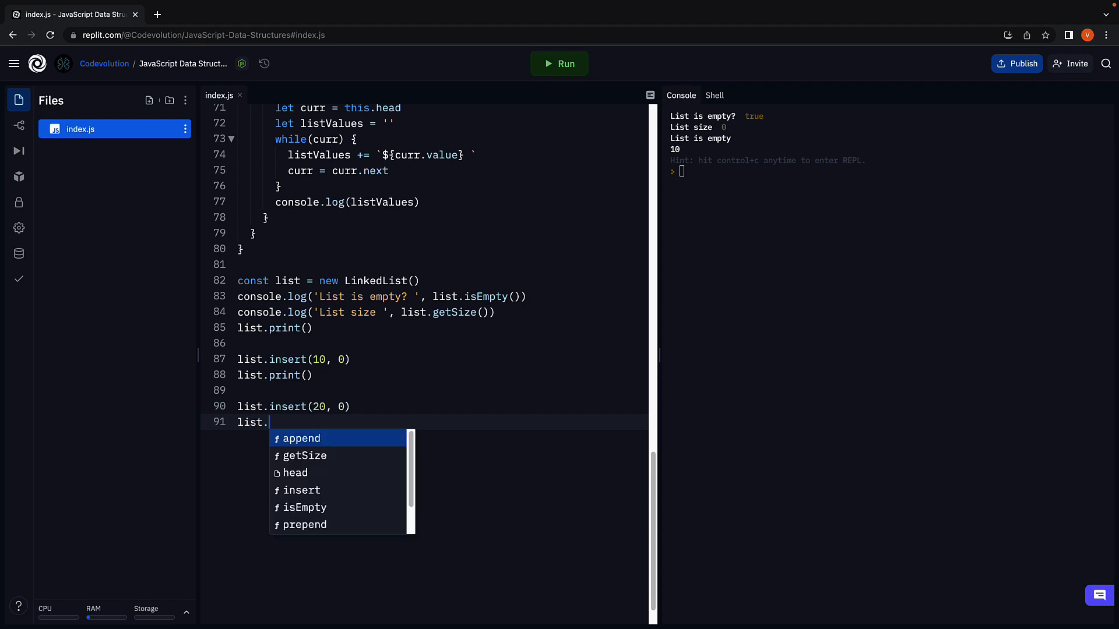
text(print()
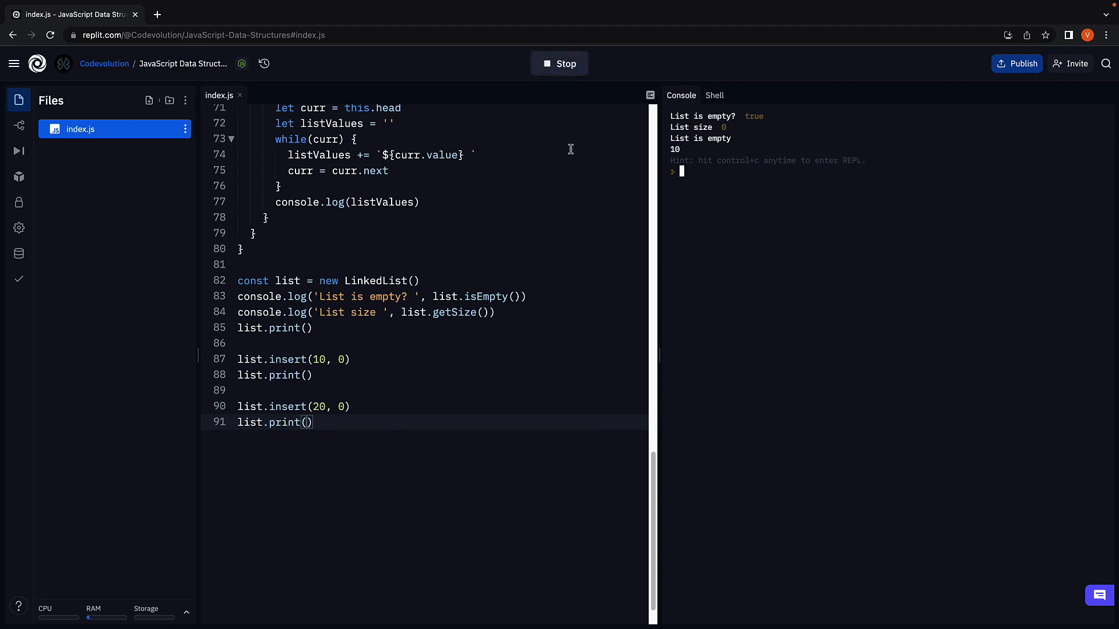
click(558, 63)
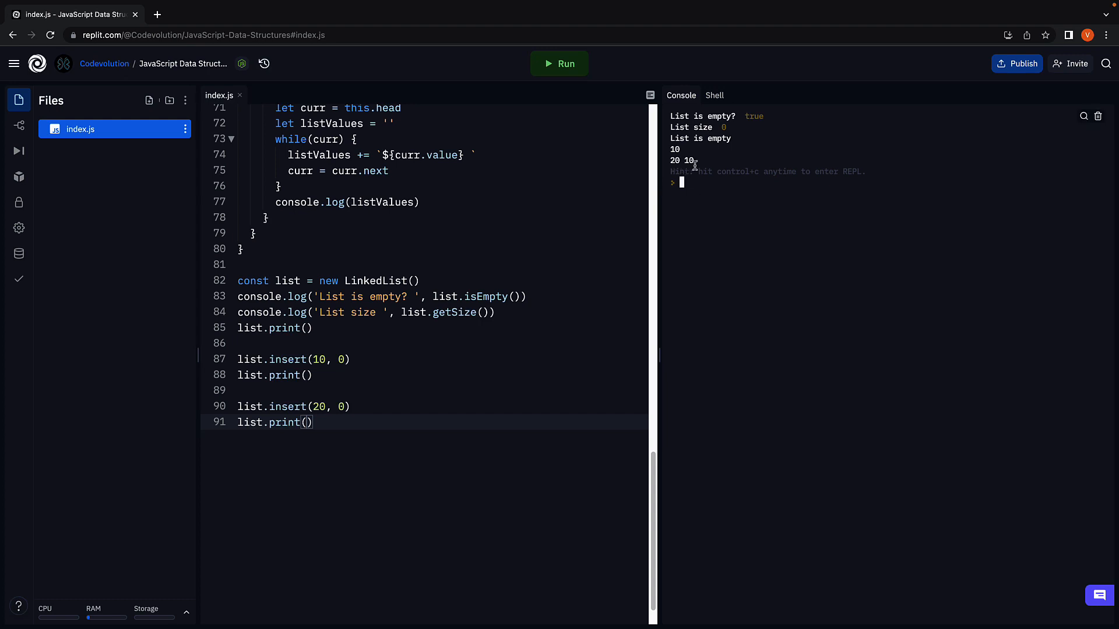
key(Enter)
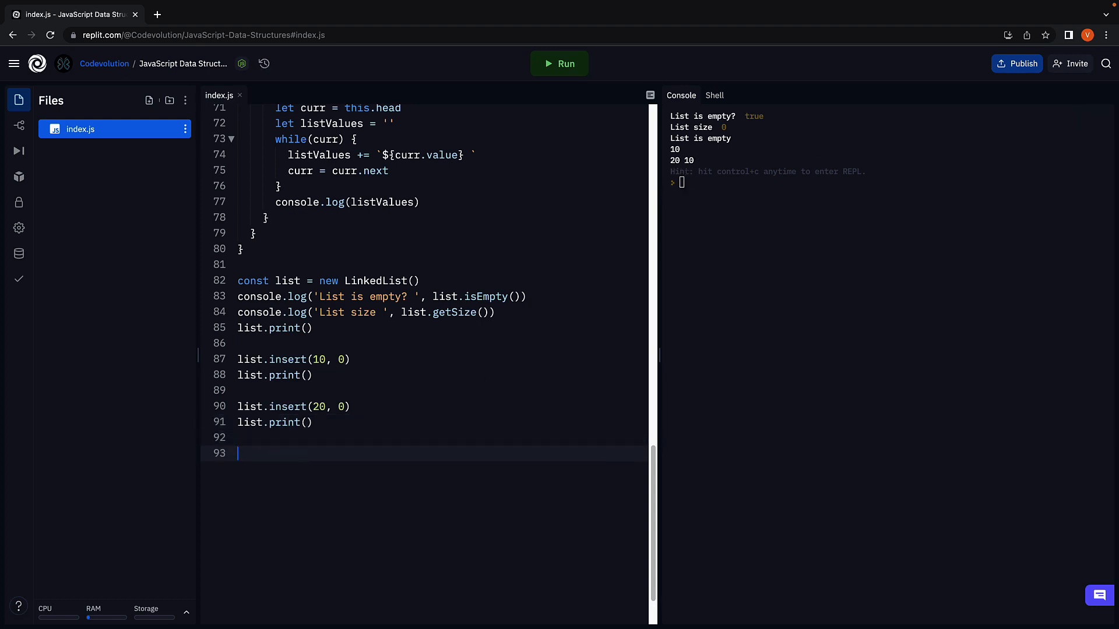
Add list.insert(30, 1) and list.print(), run it, and see 20 30 10 in the console.
text(list.insert)
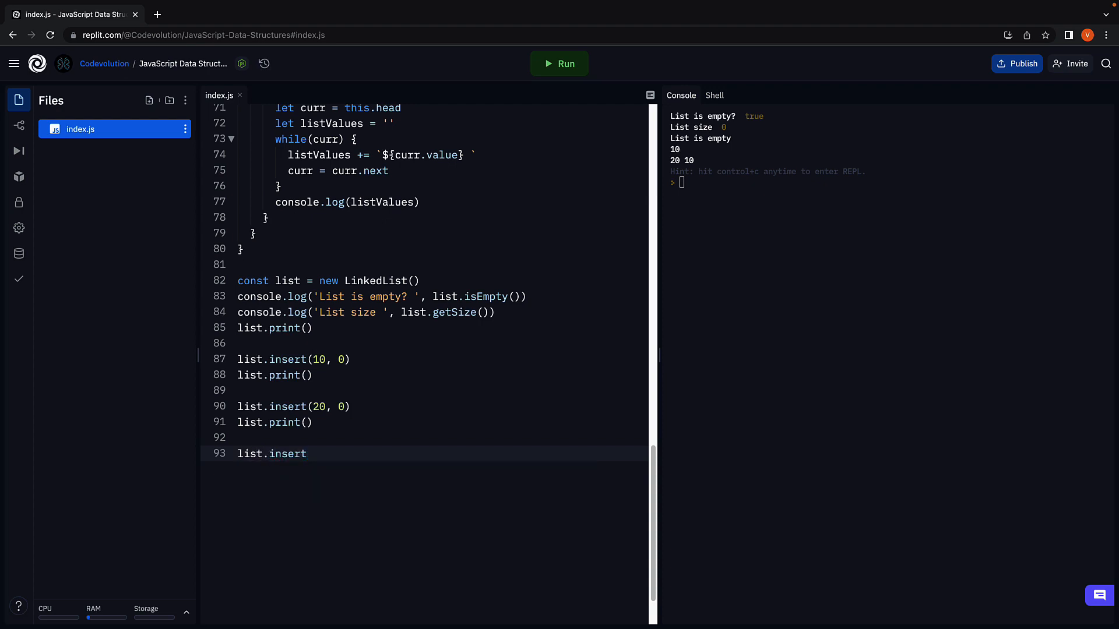
text((30))
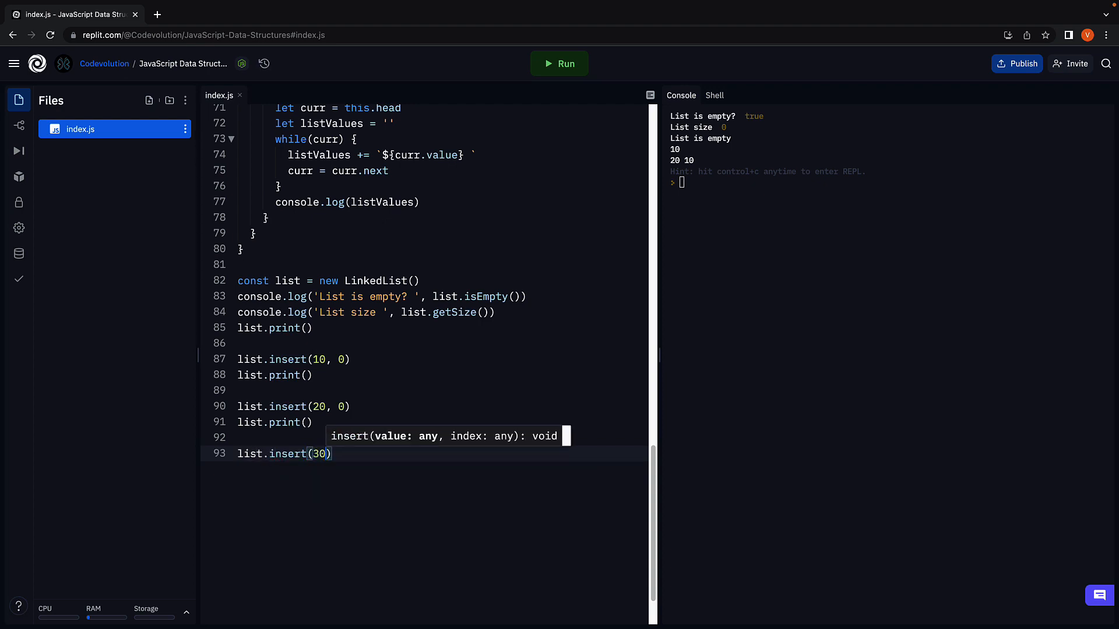
text(, 1)
text(list.)
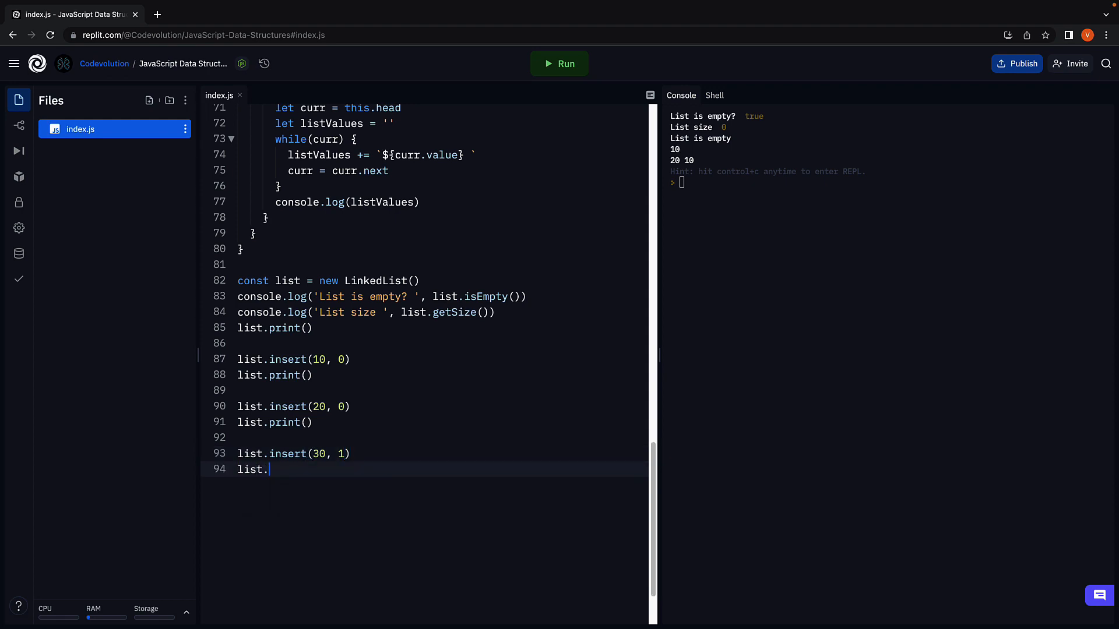
text(print())
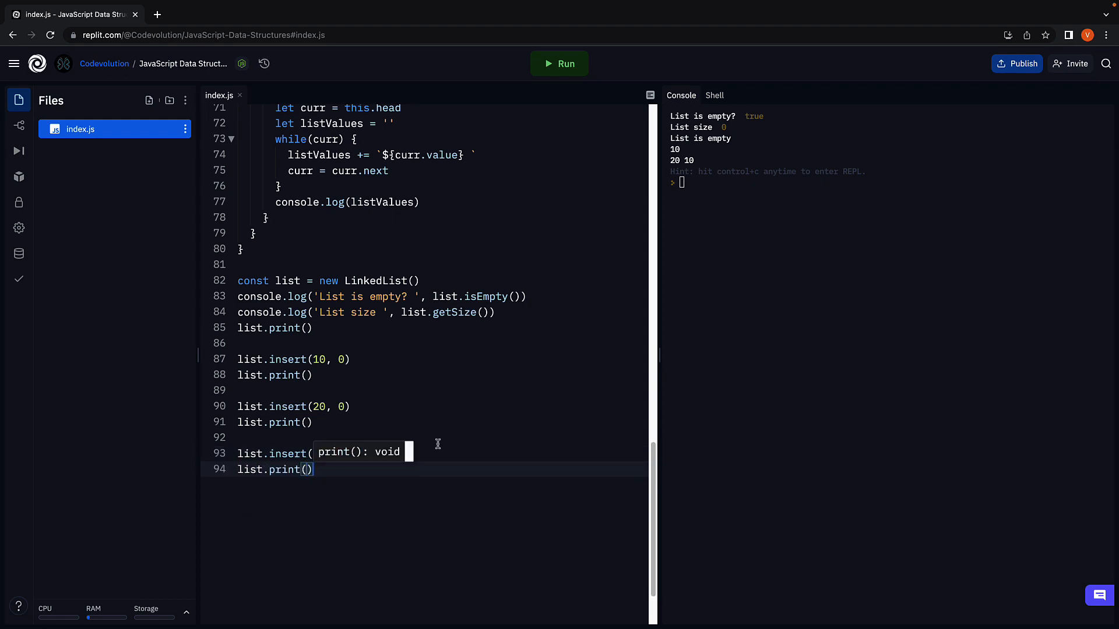
click(558, 63)
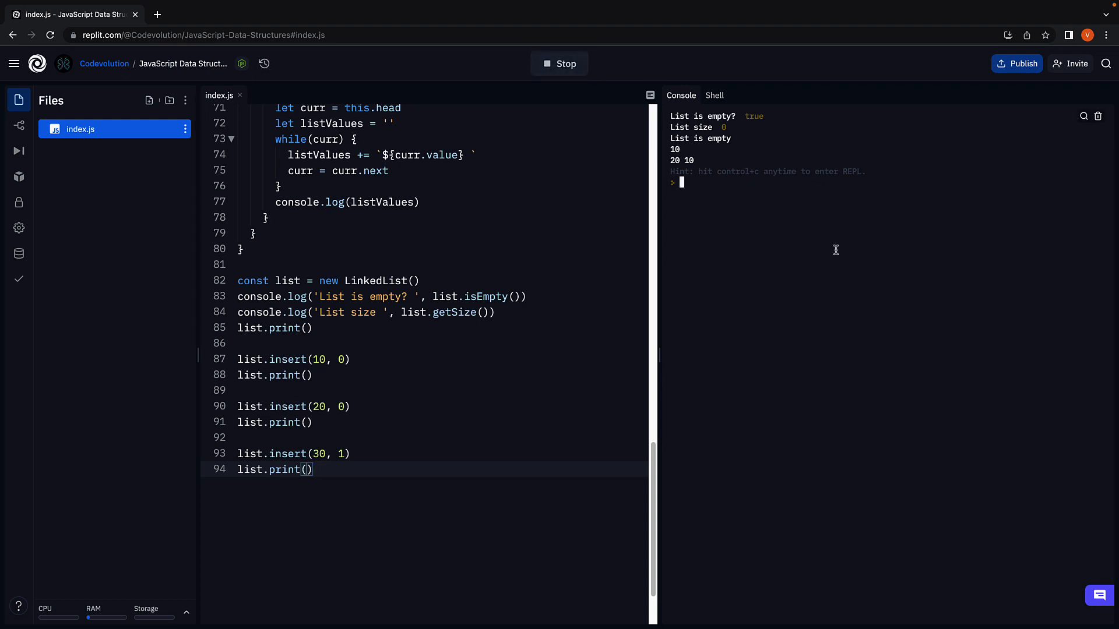
click(558, 63)
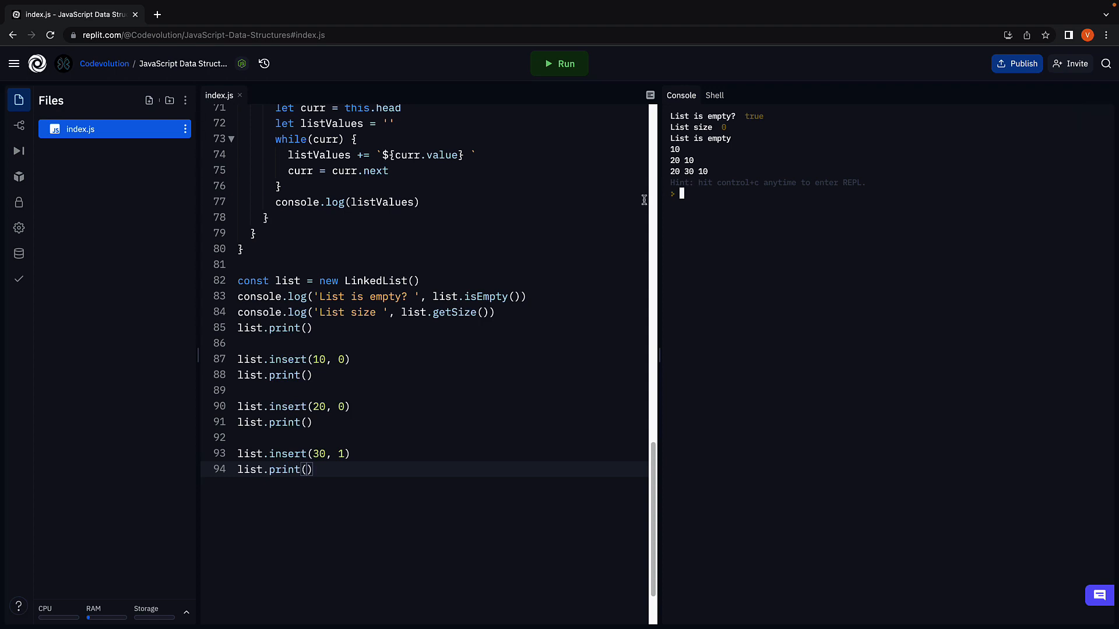
Add list.insert(40, 2), list.print() and console.log(list.getSize()); run to see 20 30 40 10 and 4.
text(list.insert()
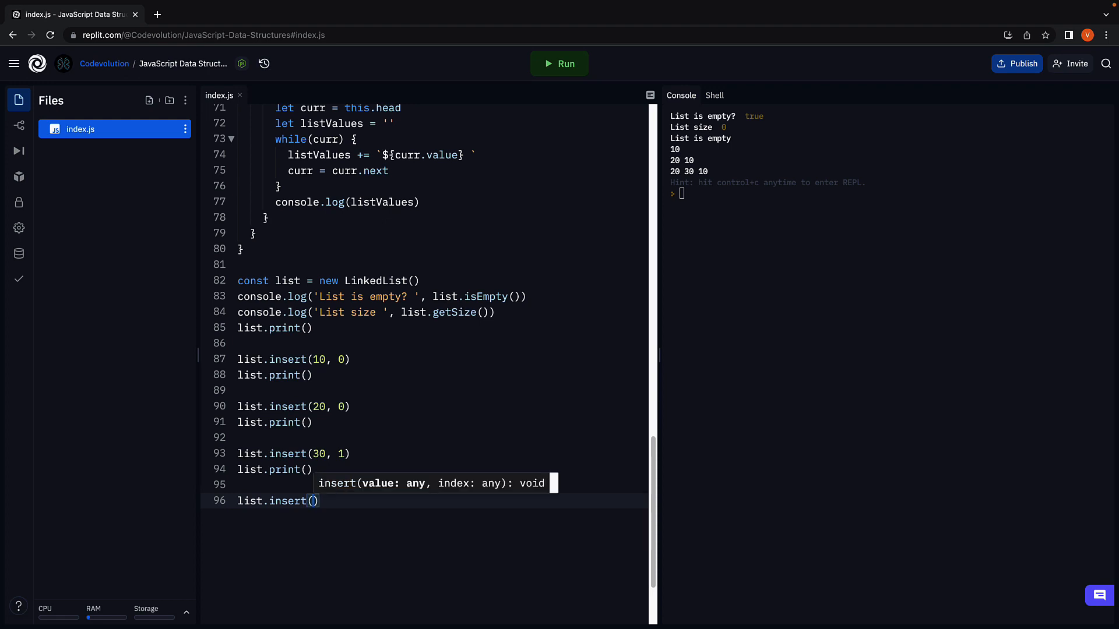
text(40, 2)
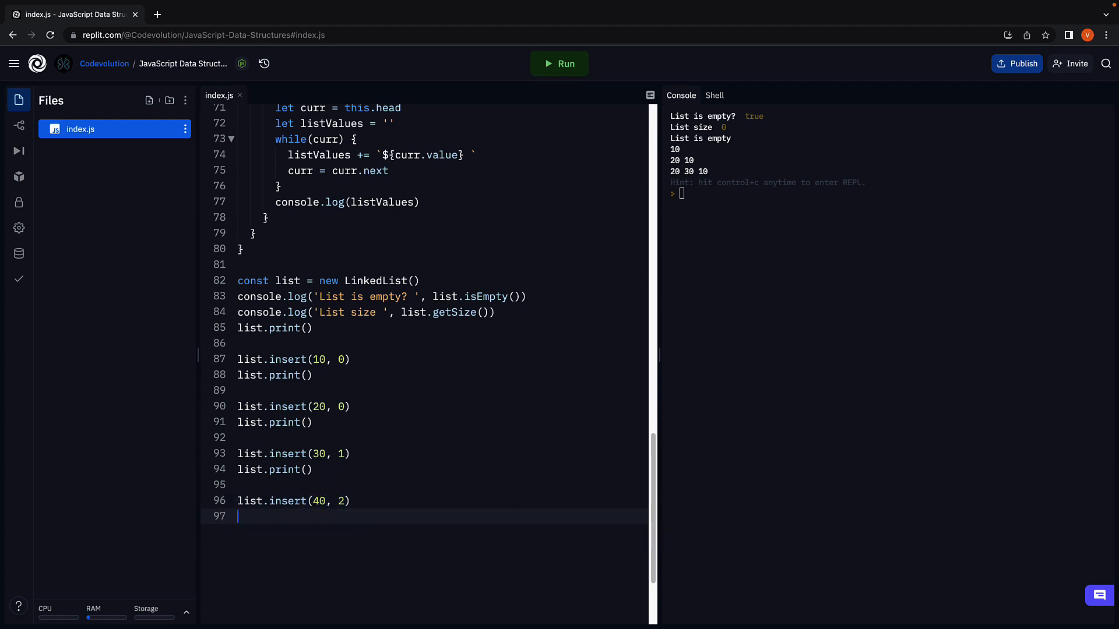
text(list.pr)
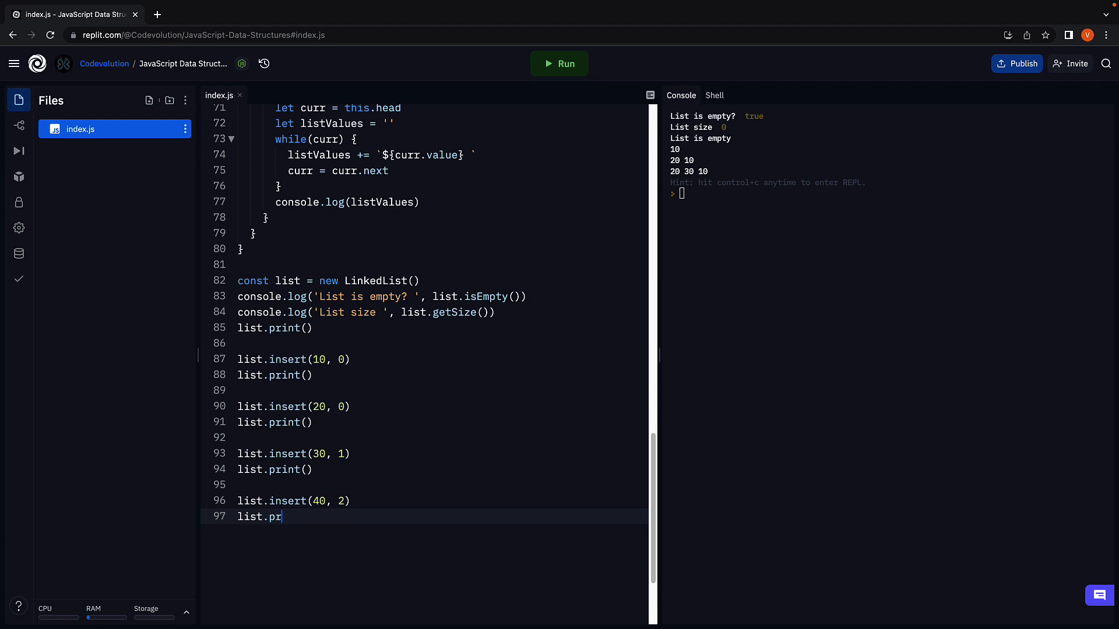
text(int())
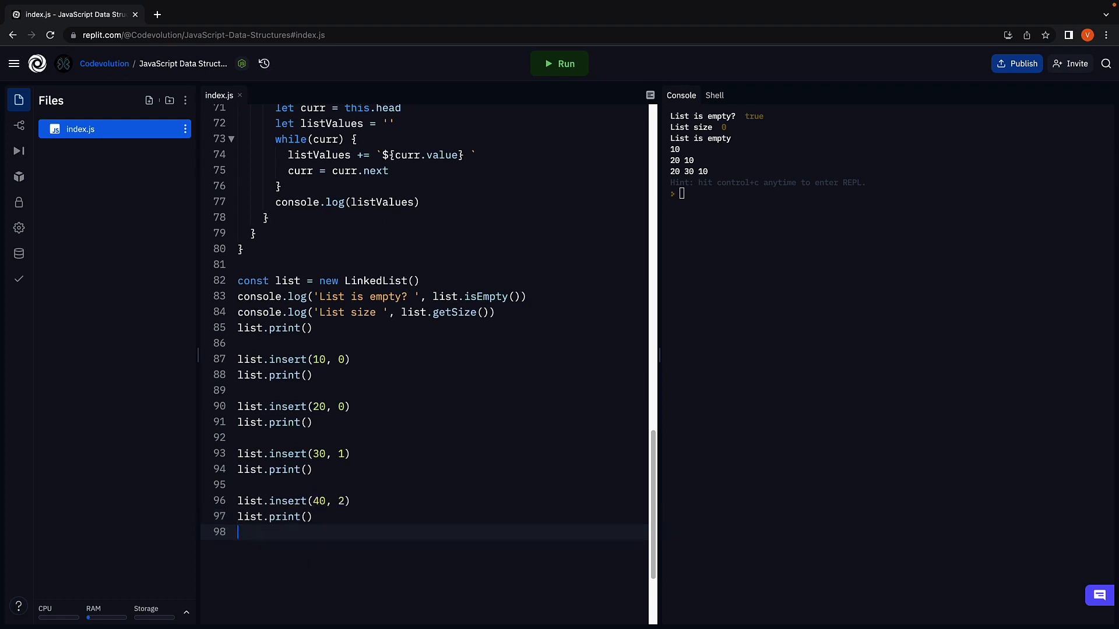
text(console.log(list.get)
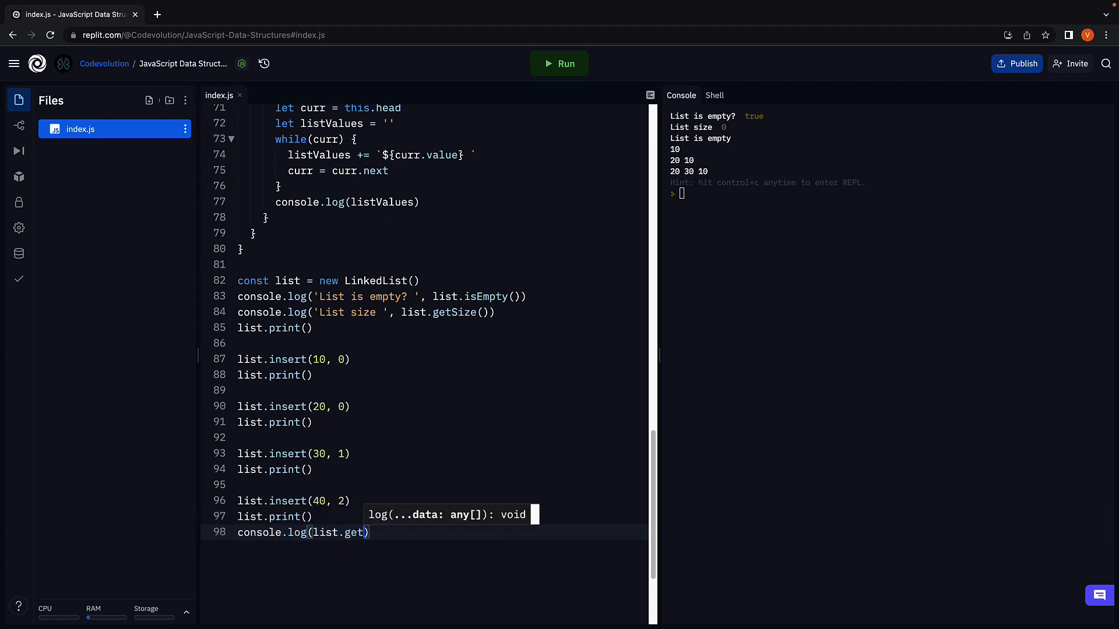
text(Size()
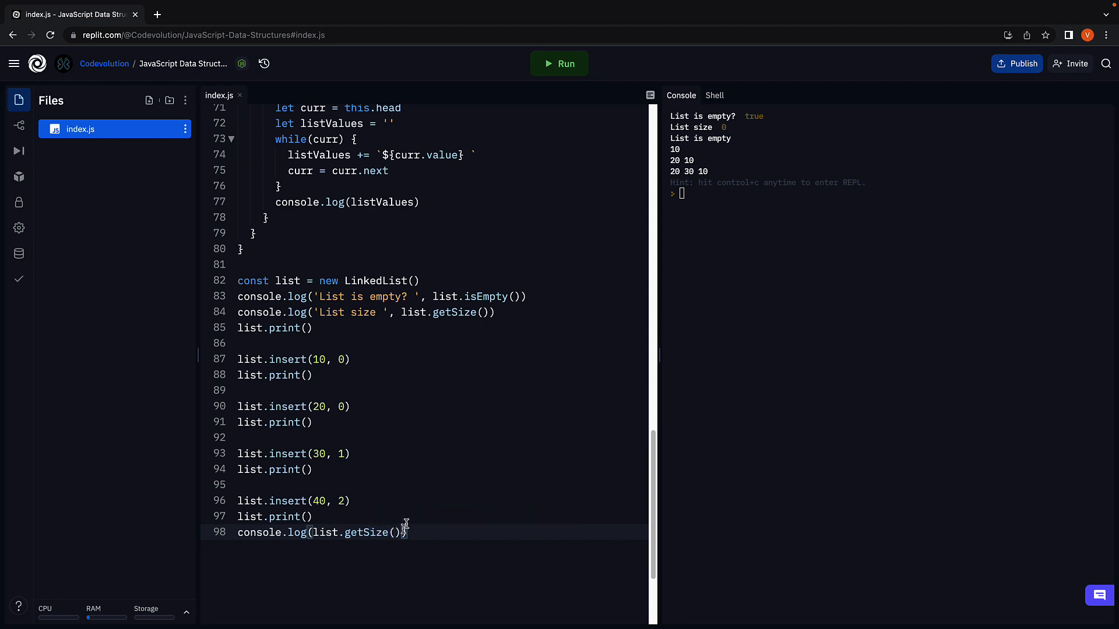
click(559, 62)
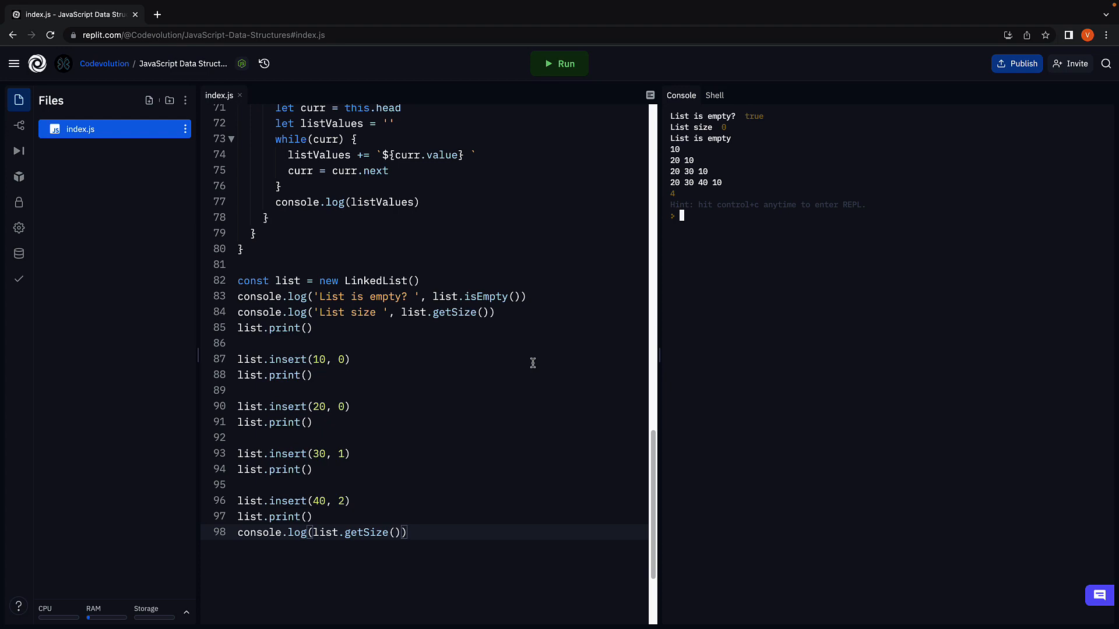
scroll(up, 3)
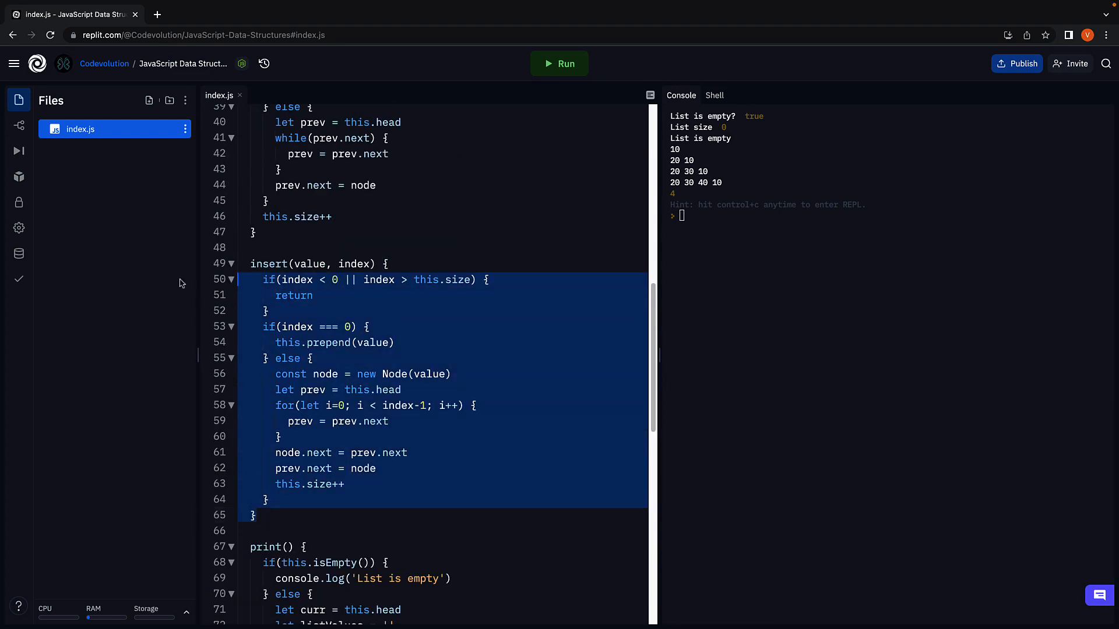